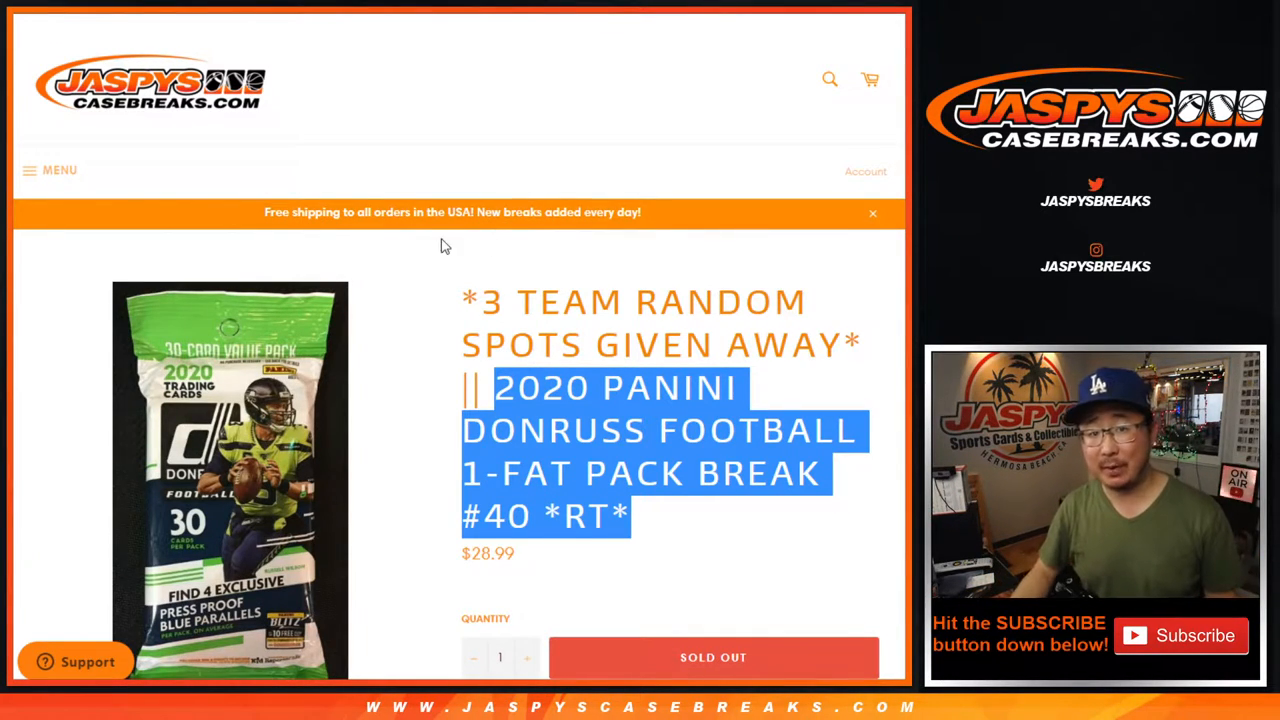
- Roll the two virtual dice on RANDOM.ORG's dice roller
scroll(down, 3)
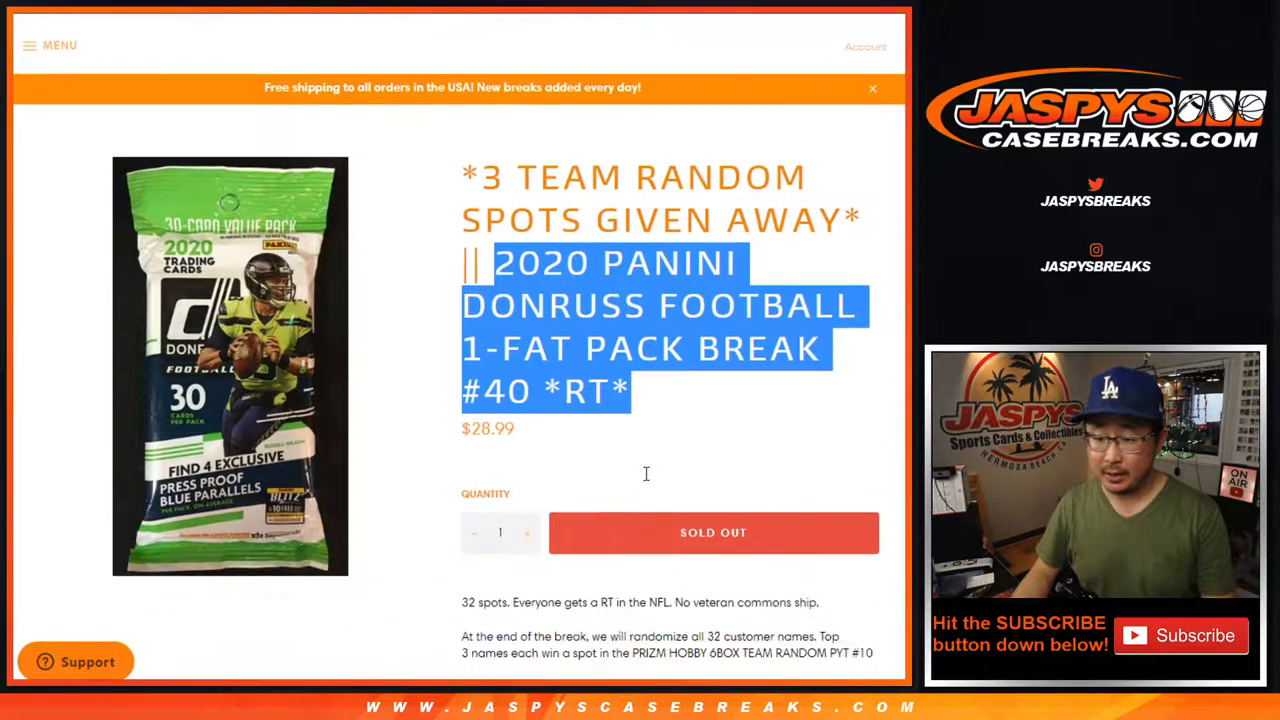
scroll(down, 3)
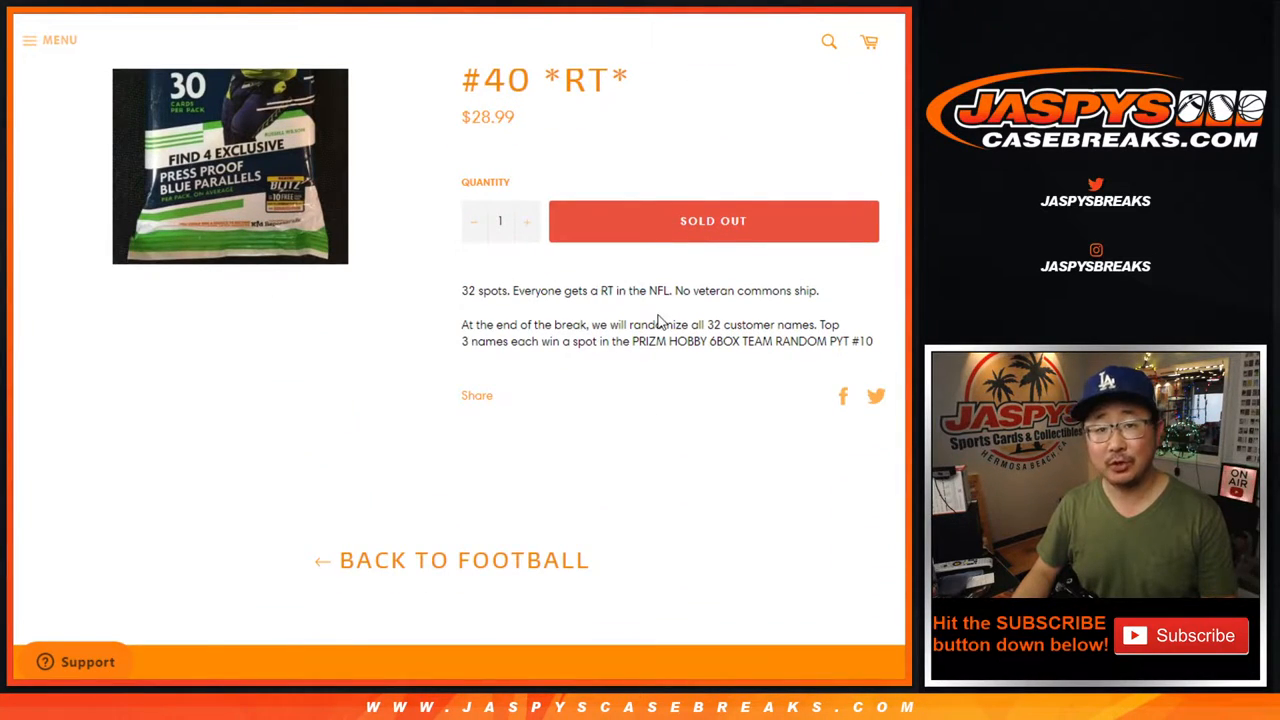
drag(692, 340, 808, 340)
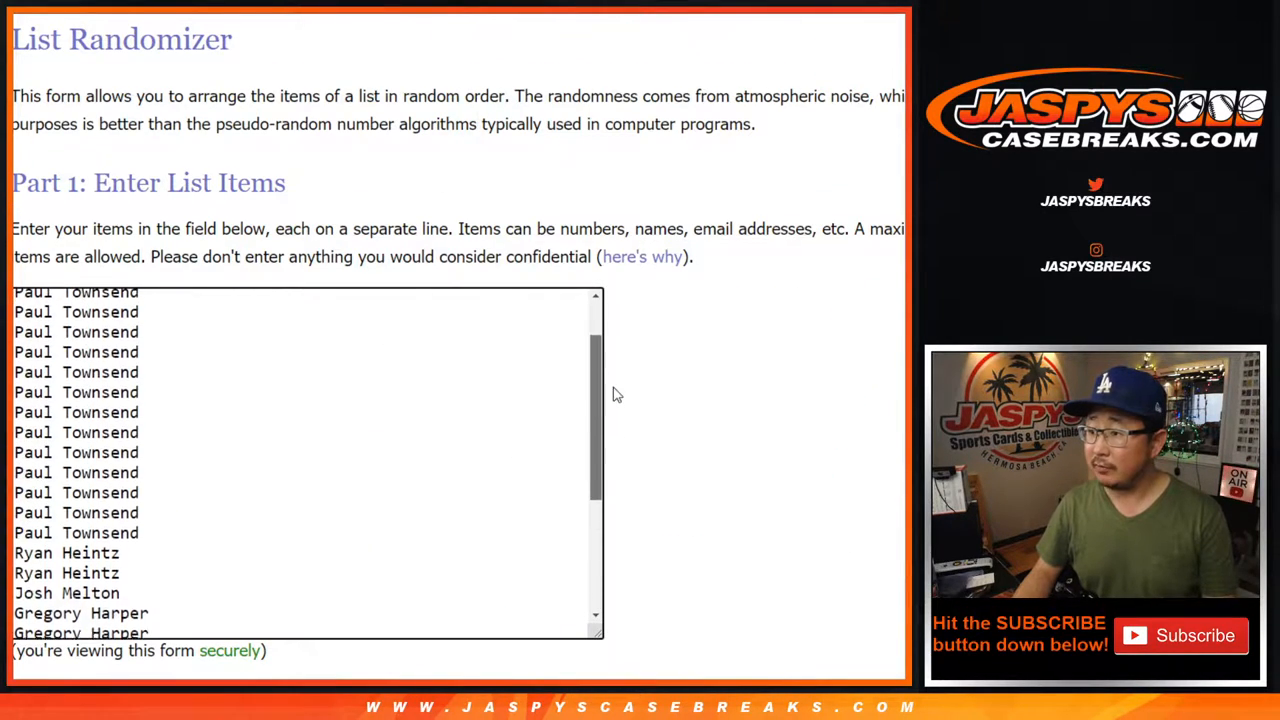
scroll(down, 3)
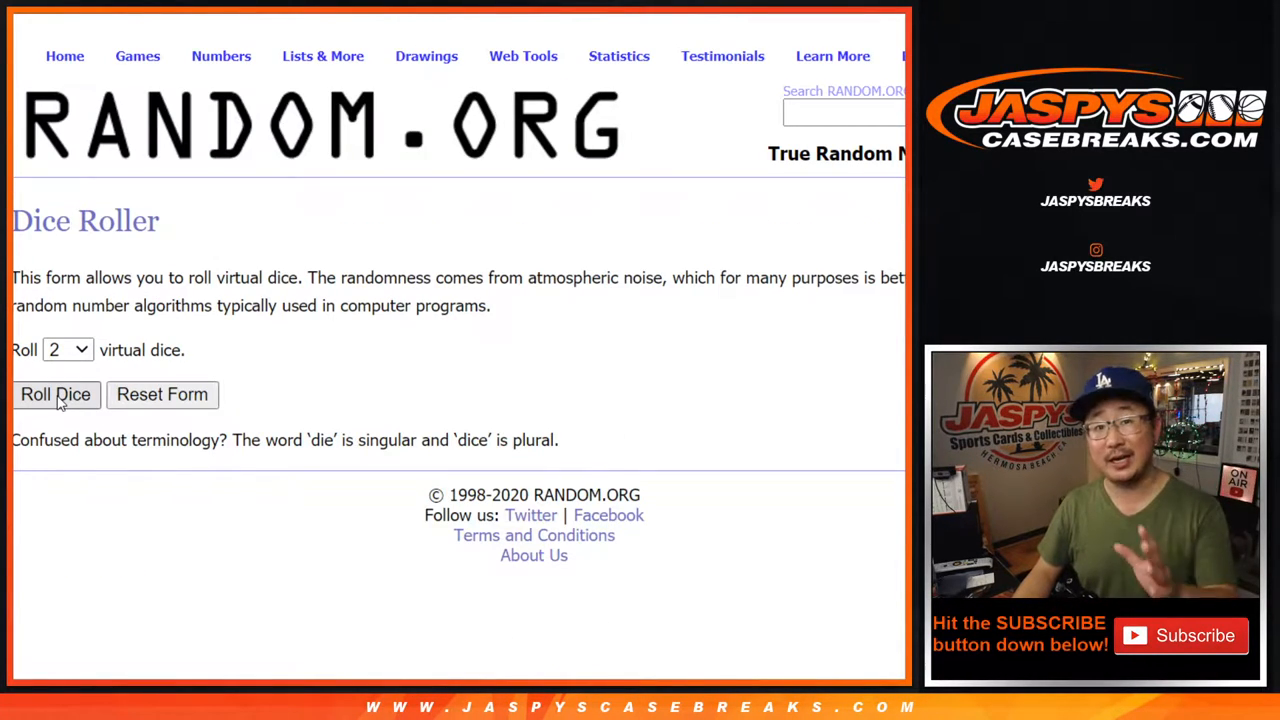
click(56, 394)
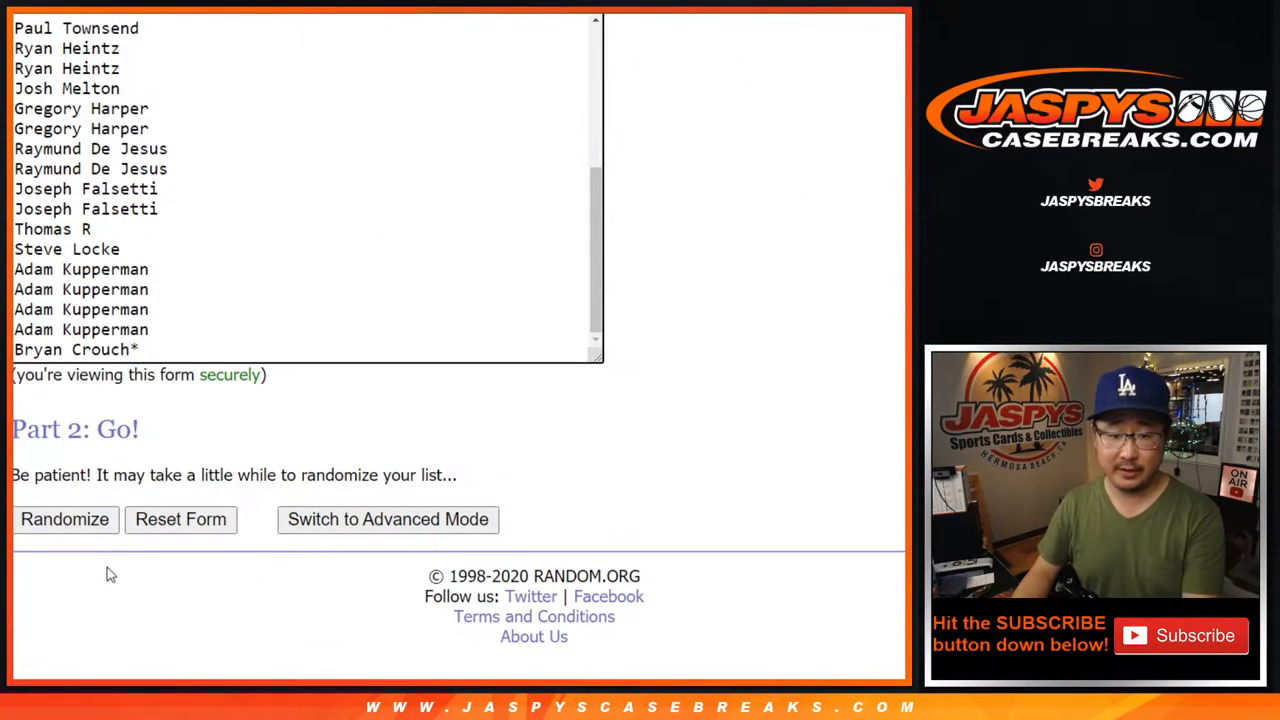
click(64, 520)
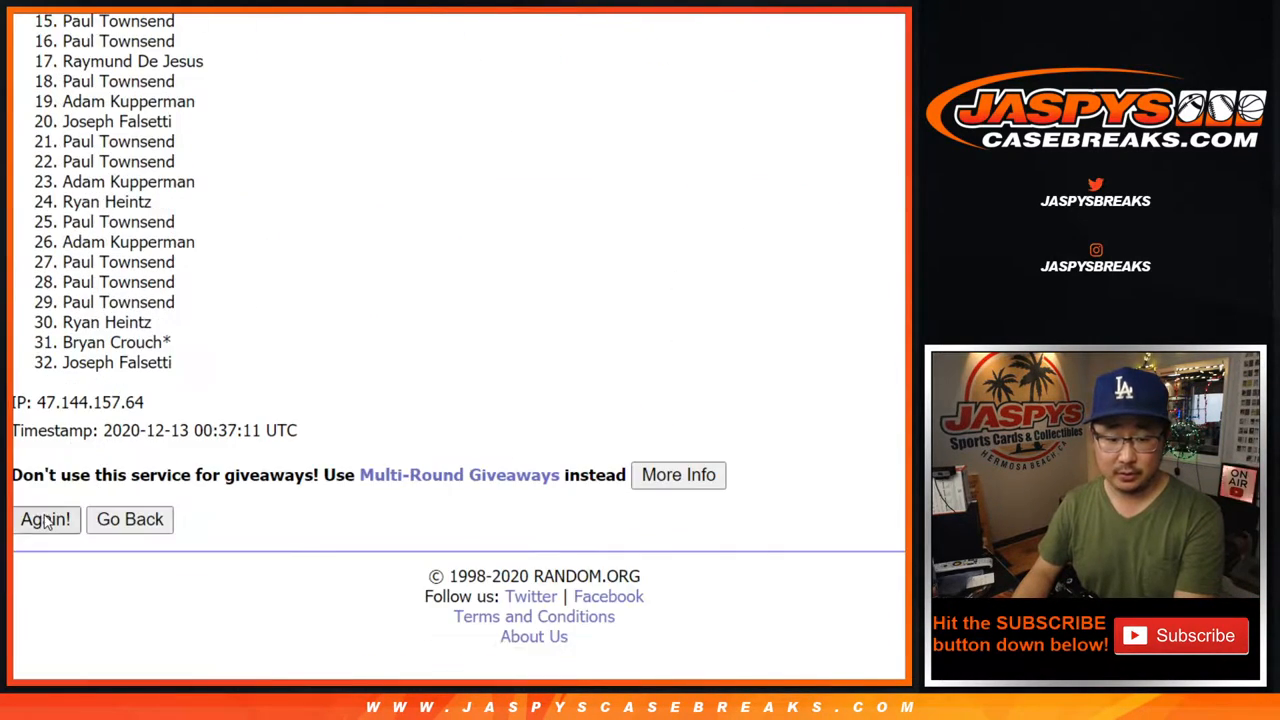
click(44, 520)
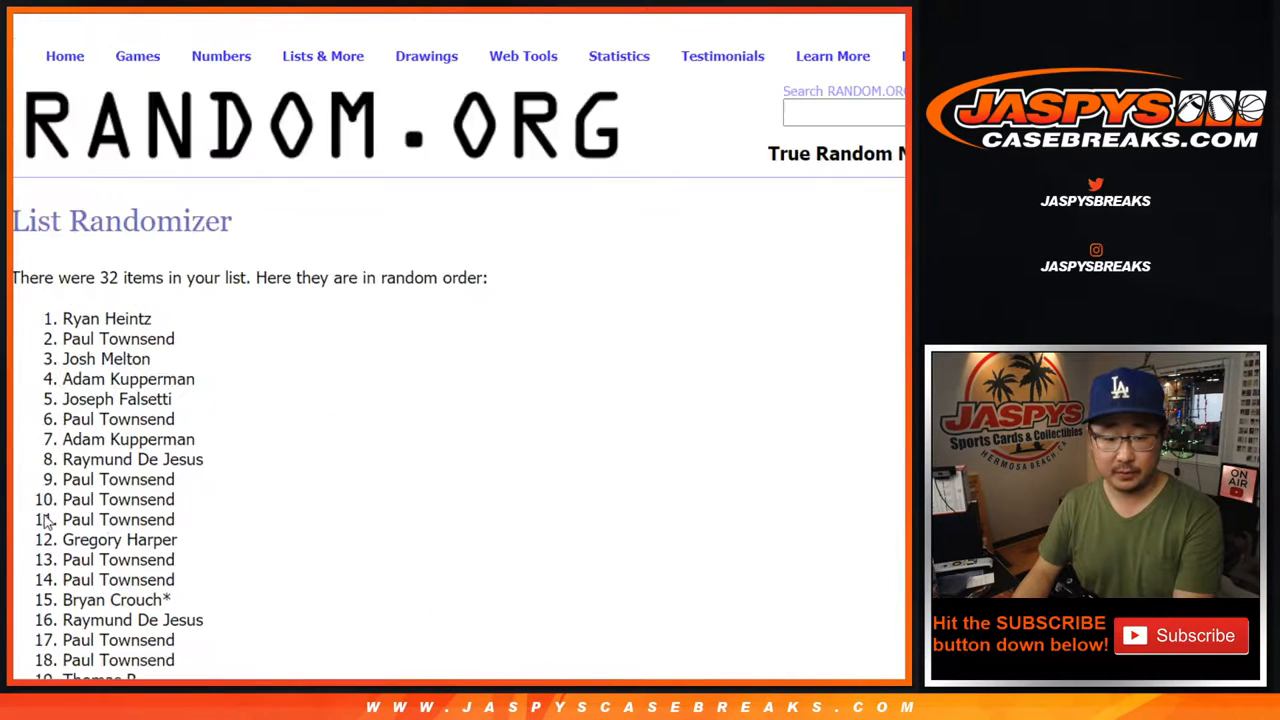
scroll(down, 3)
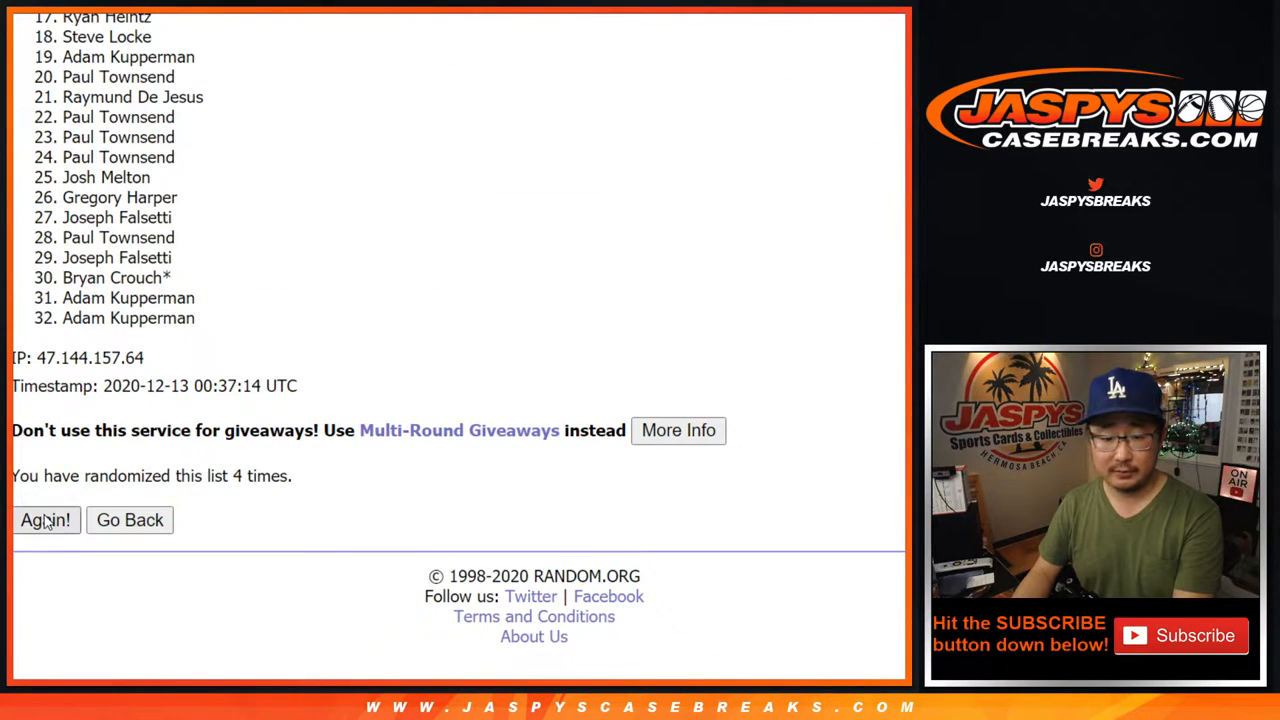
click(44, 520)
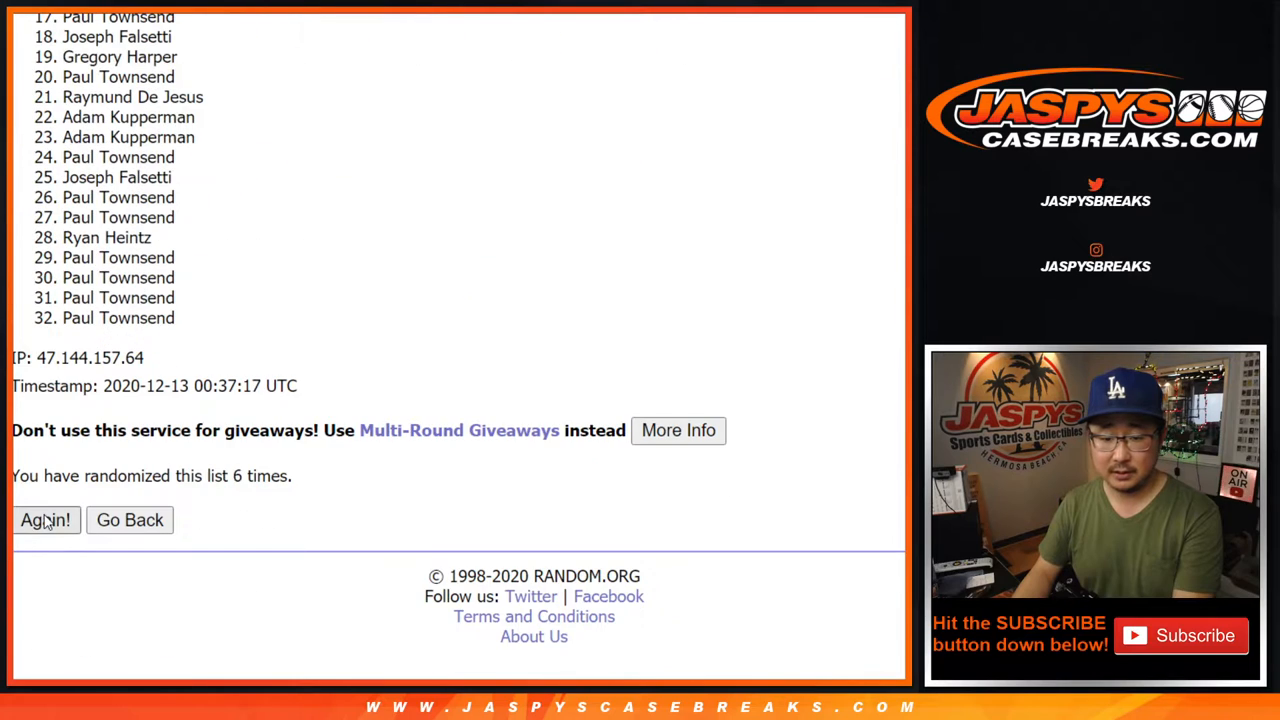
click(44, 520)
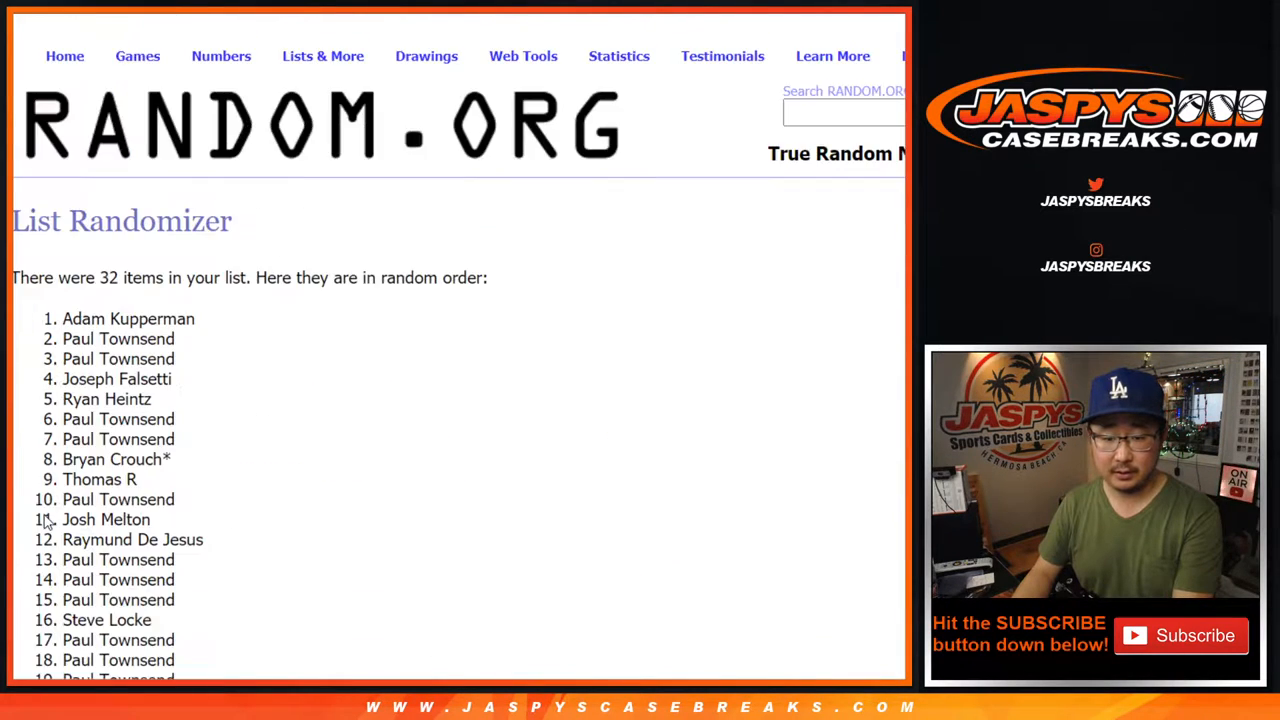
scroll(down, 3)
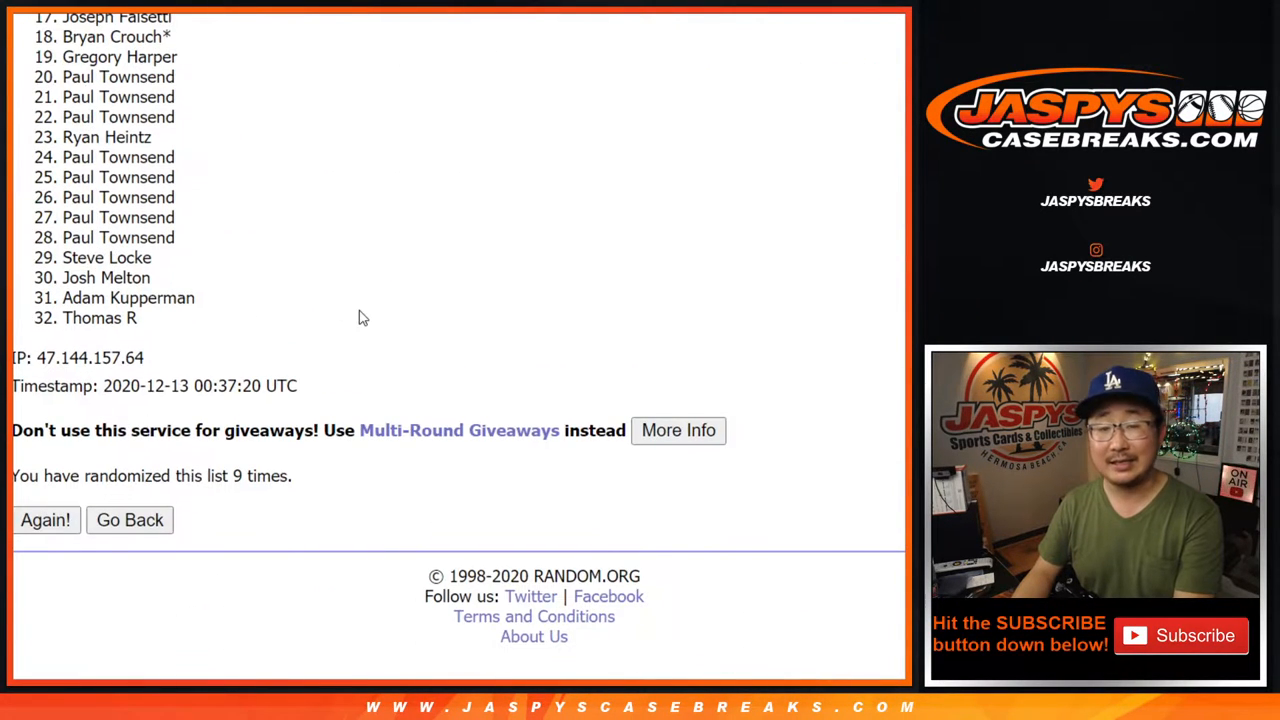
click(44, 520)
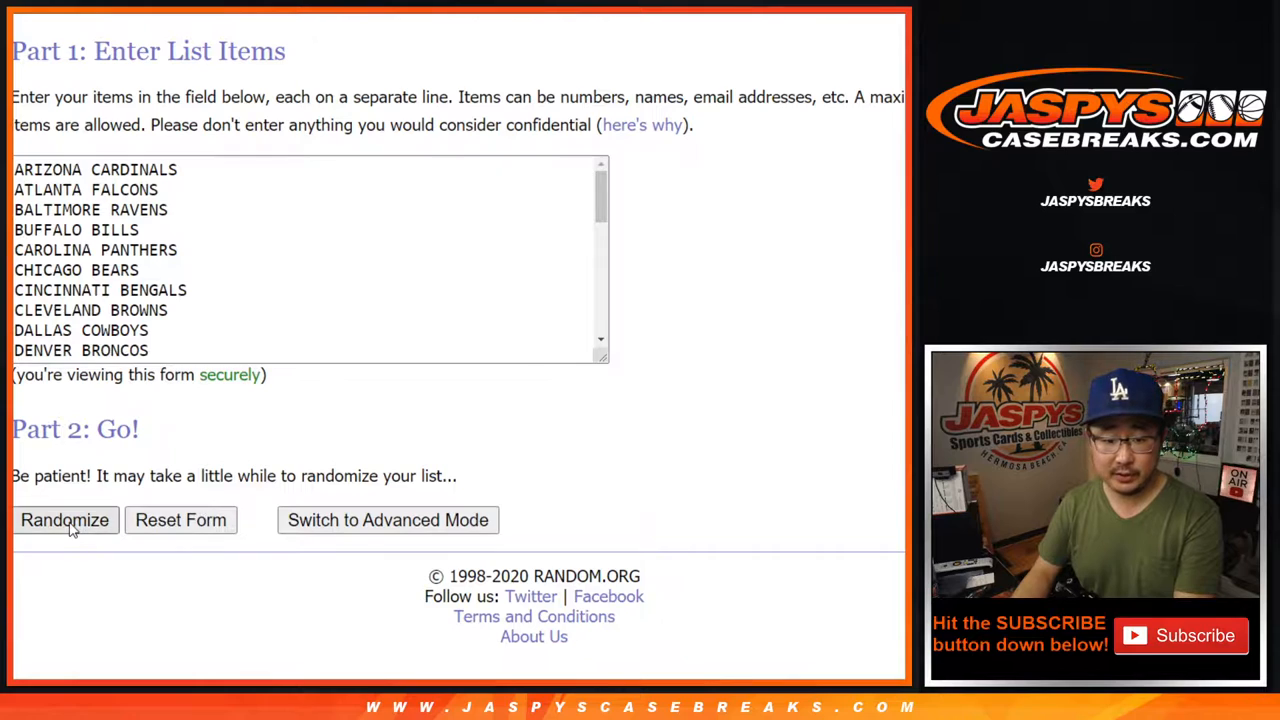
- Shuffle the 32 NFL teams repeatedly until Dallas Cowboys sits at the top of the order
click(64, 520)
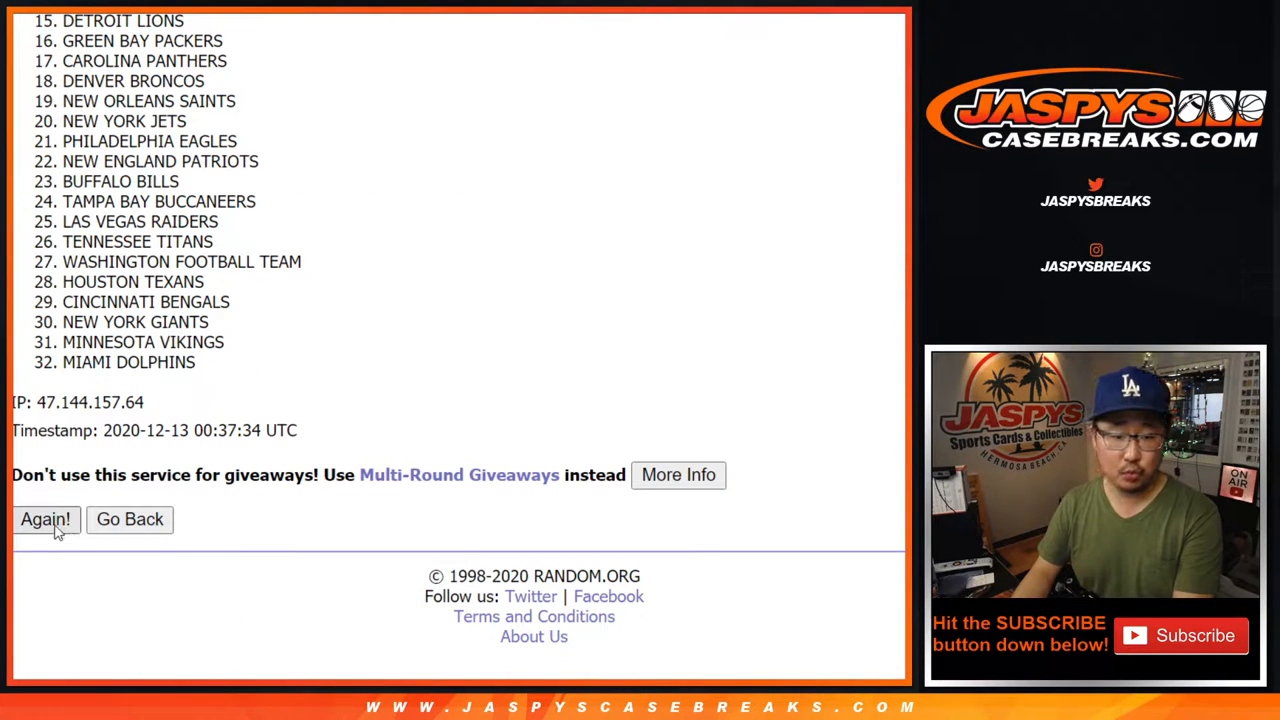
click(44, 520)
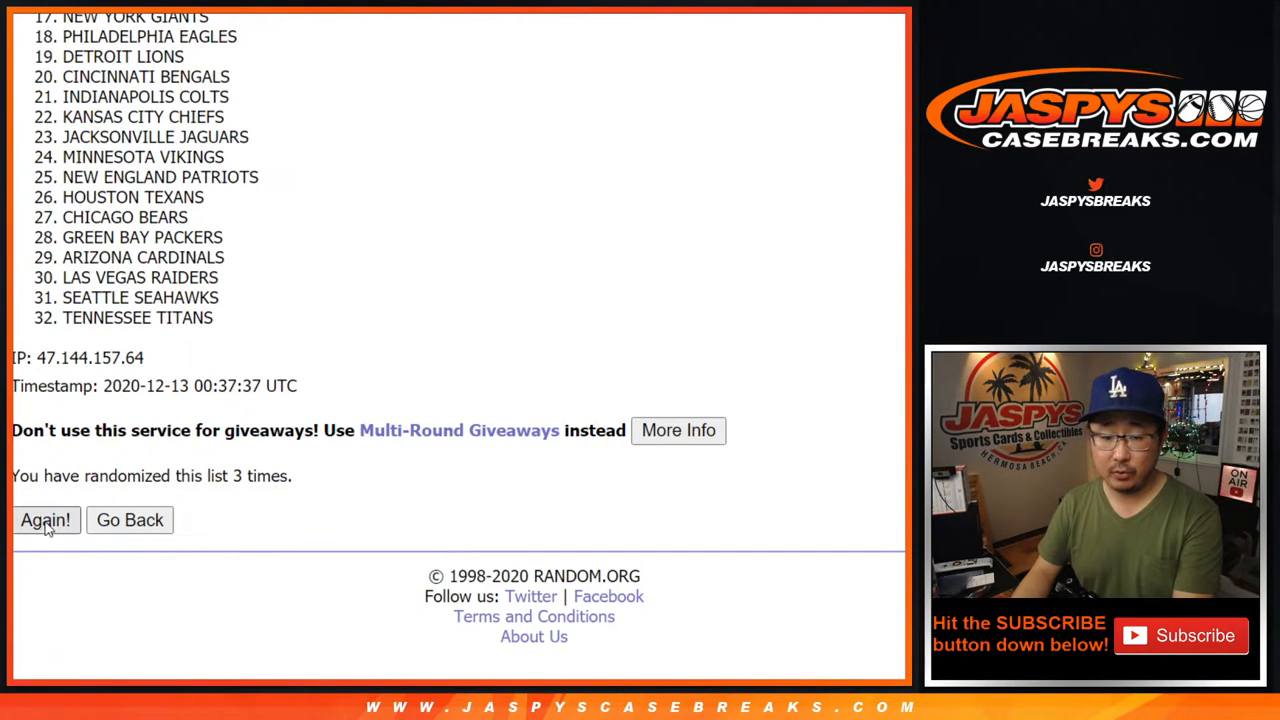
click(44, 520)
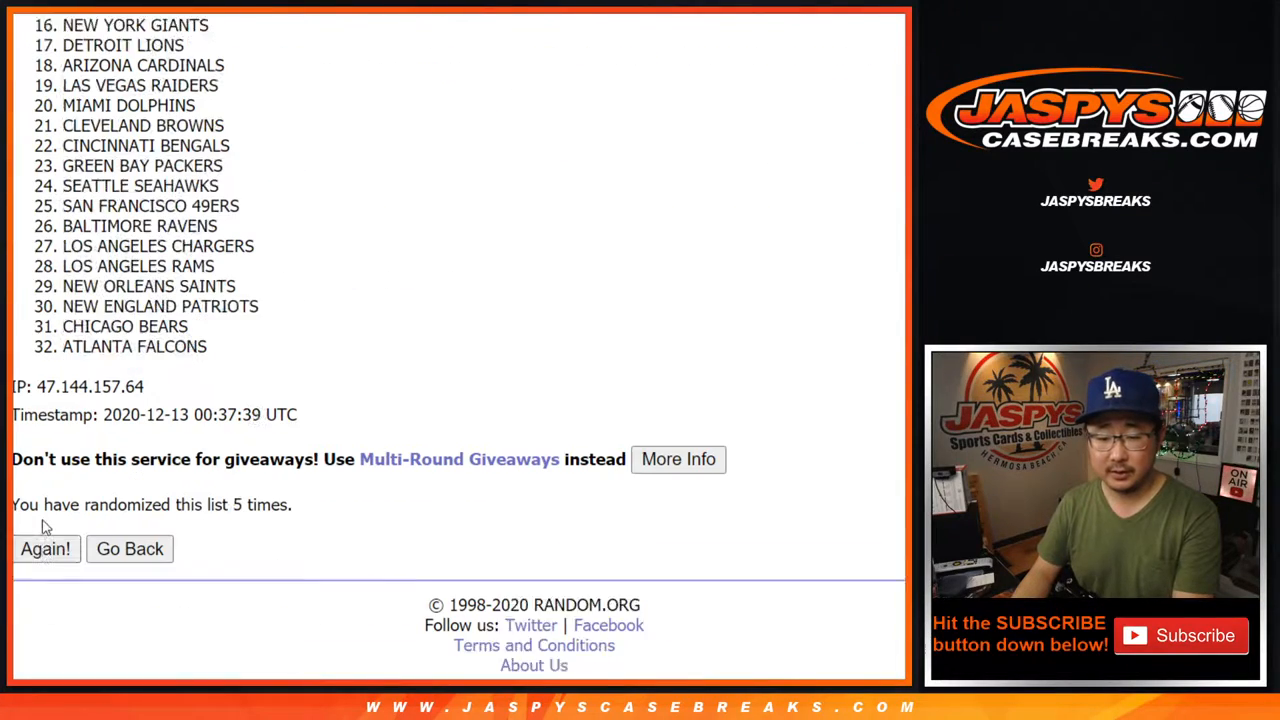
click(44, 548)
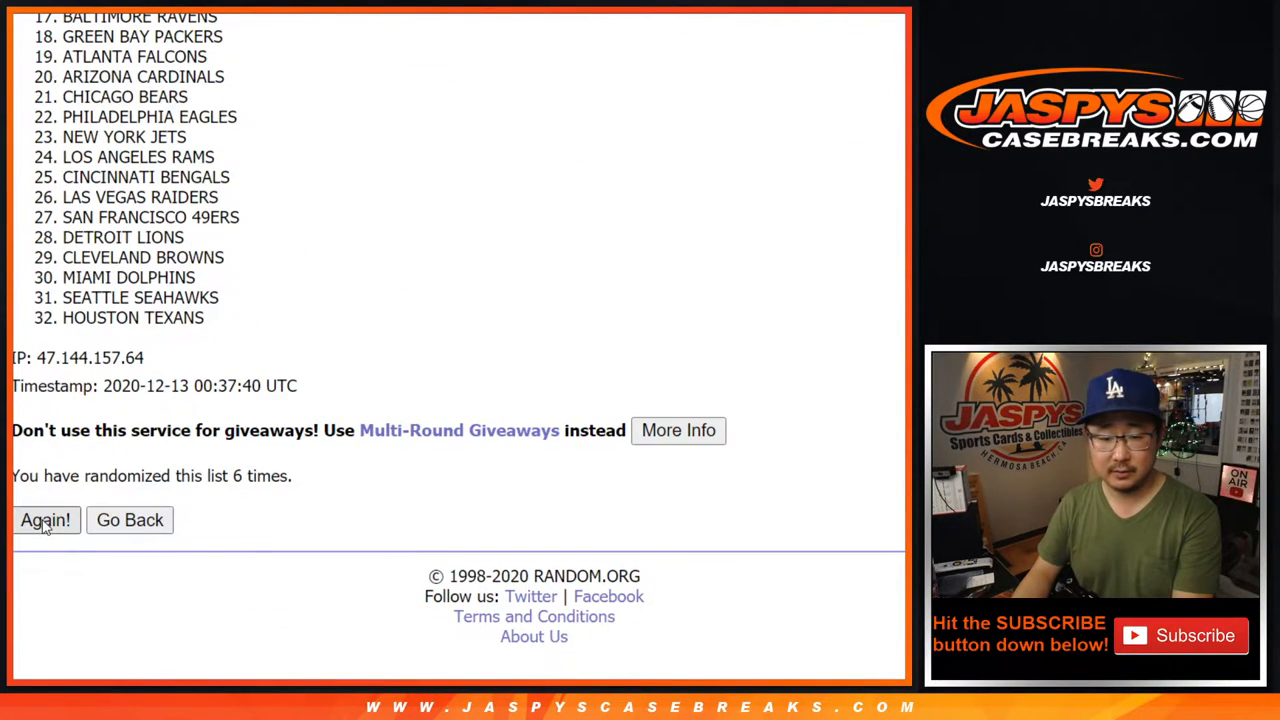
click(44, 520)
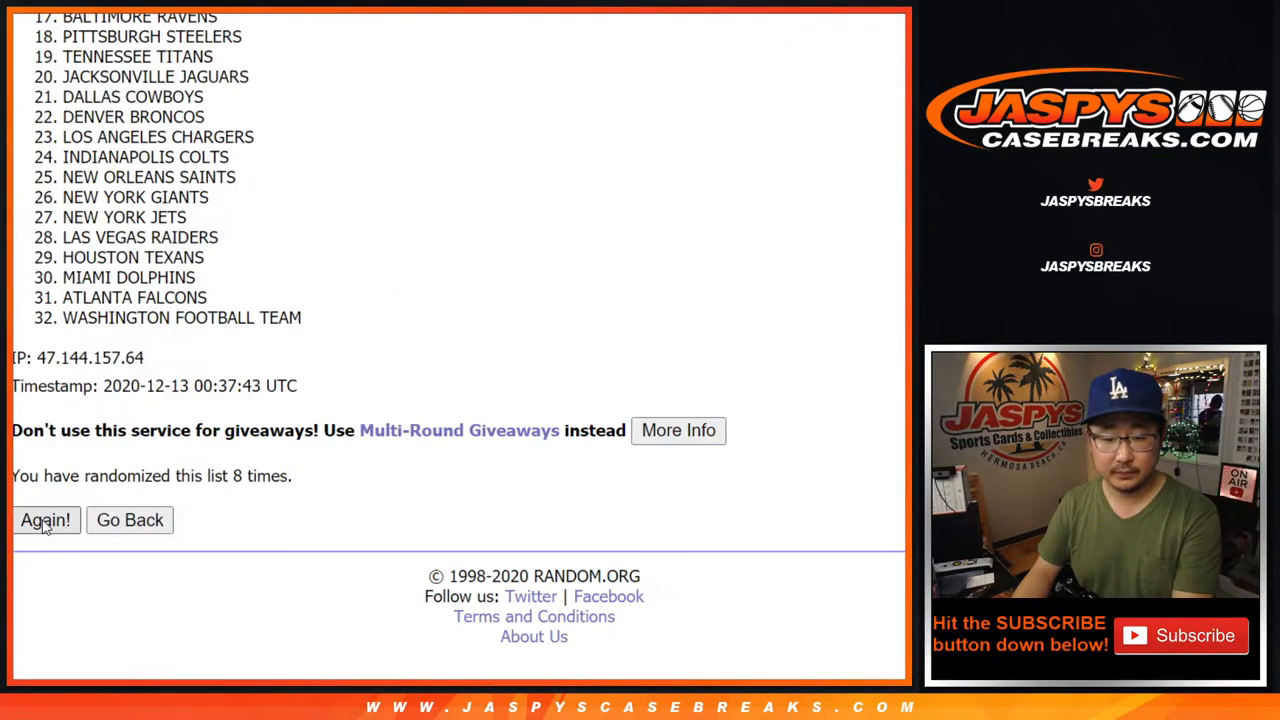
click(44, 520)
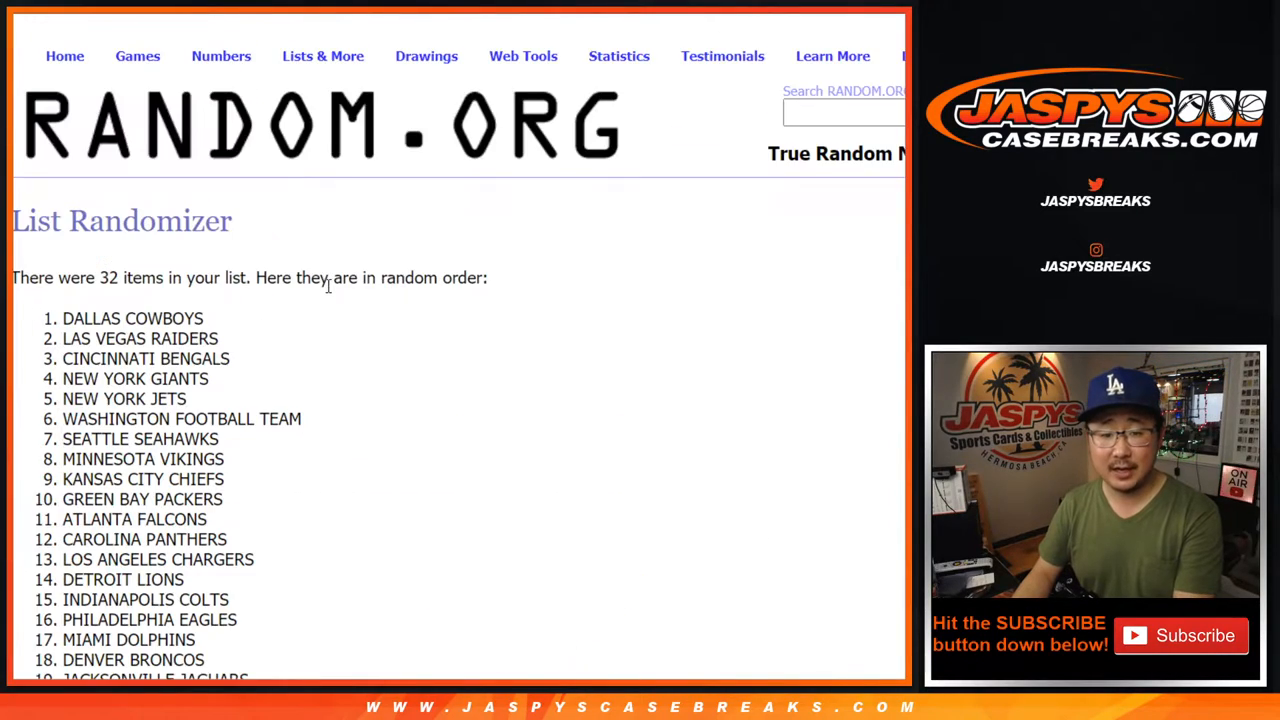
scroll(down, 3)
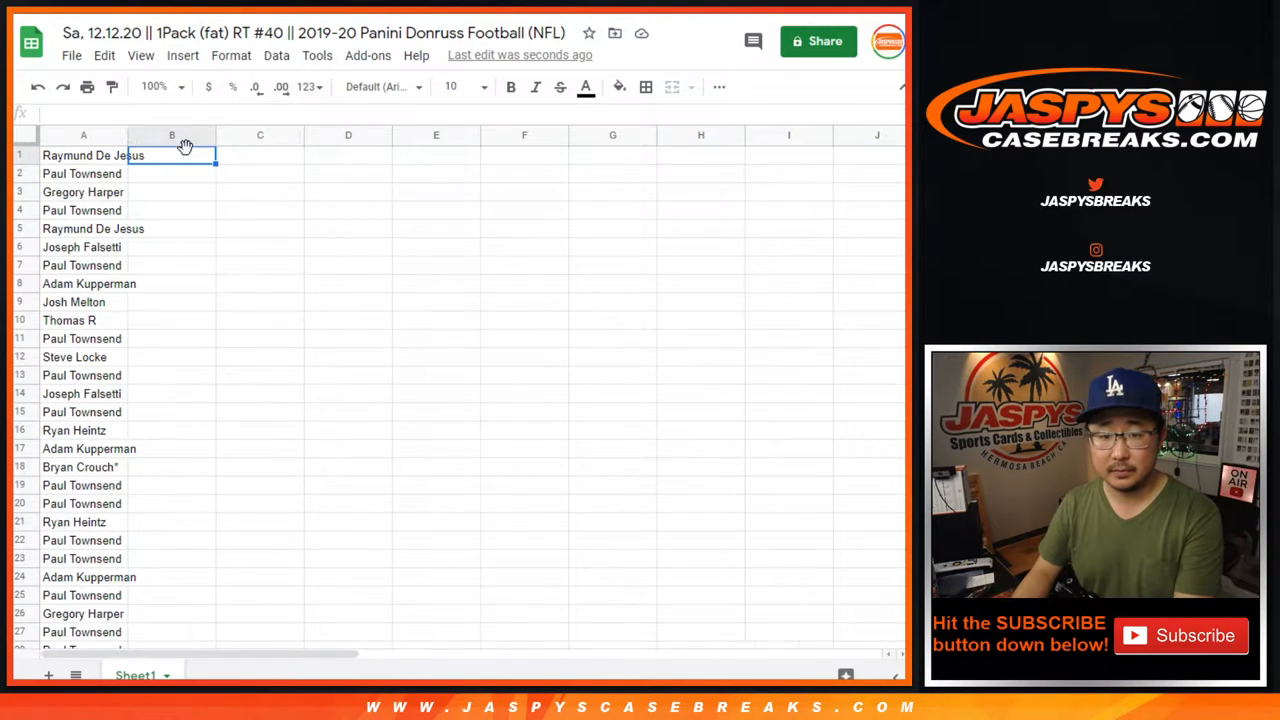
- Set the whole sheet's text to Cambria and widen column A to fit the full names
click(378, 86)
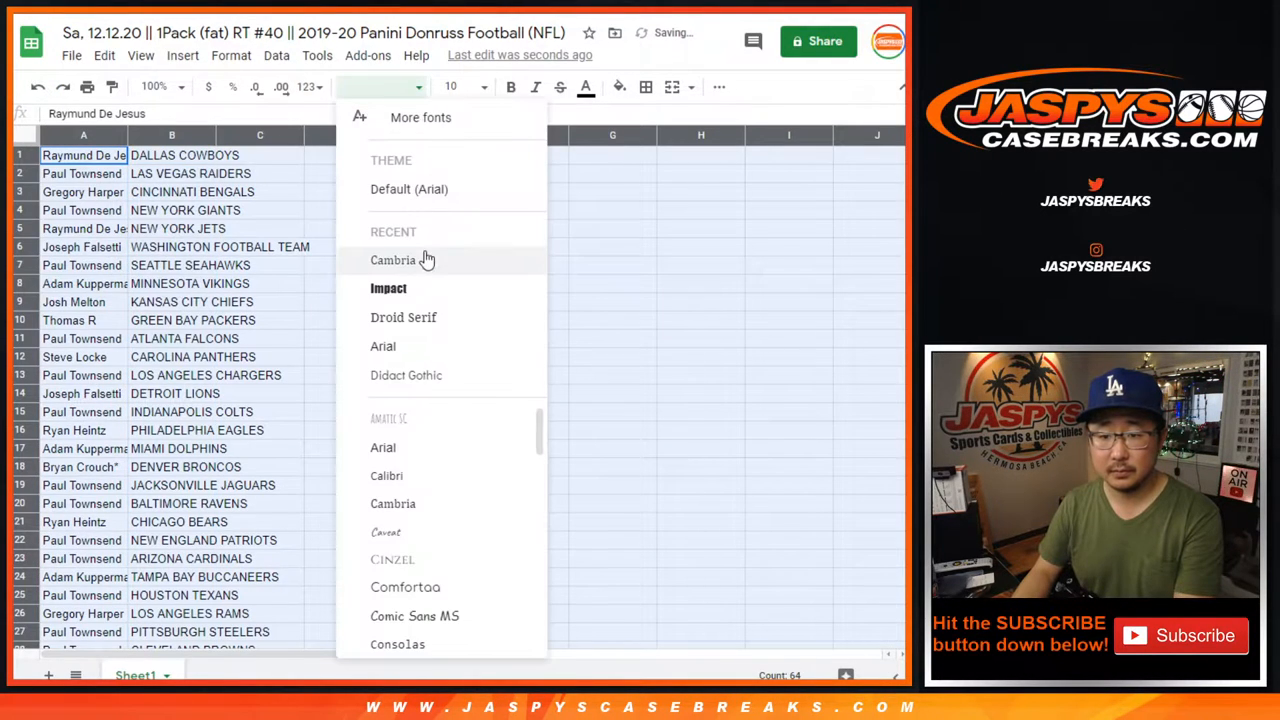
click(392, 260)
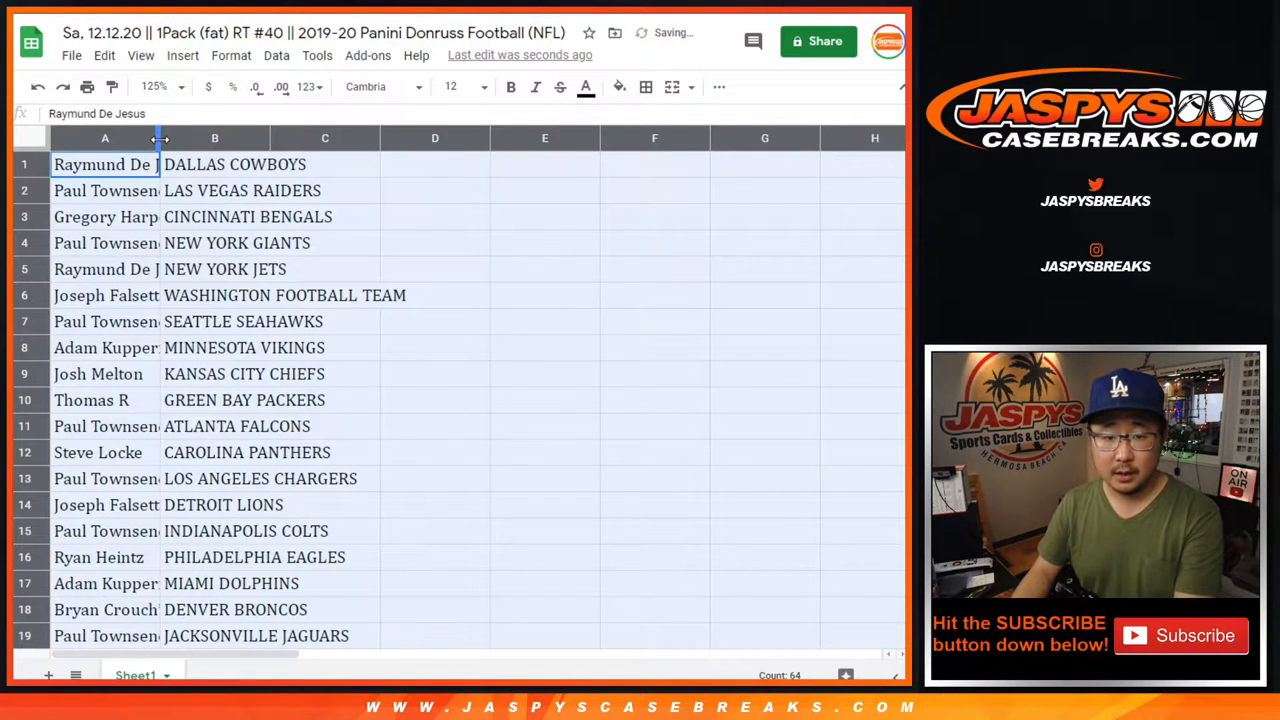
drag(160, 138, 200, 138)
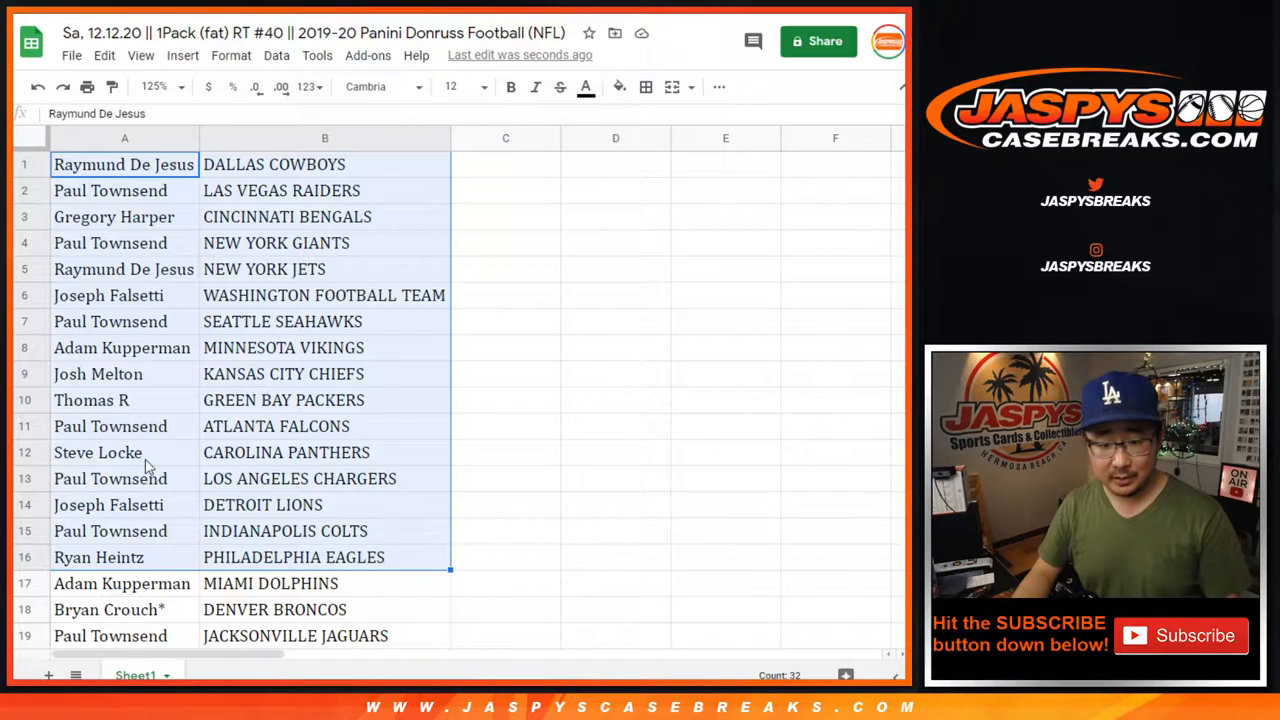
- Select the names and teams in rows 17–32 and zoom the sheet out to 75%
scroll(down, 3)
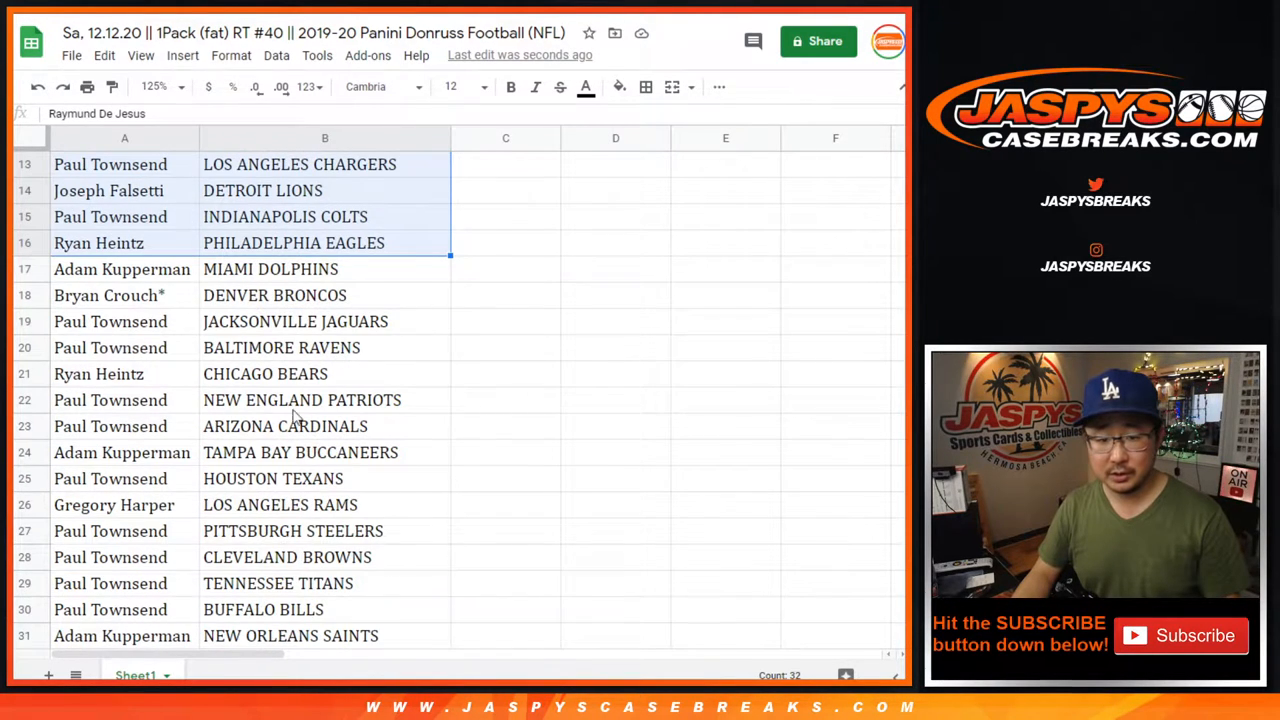
scroll(down, 3)
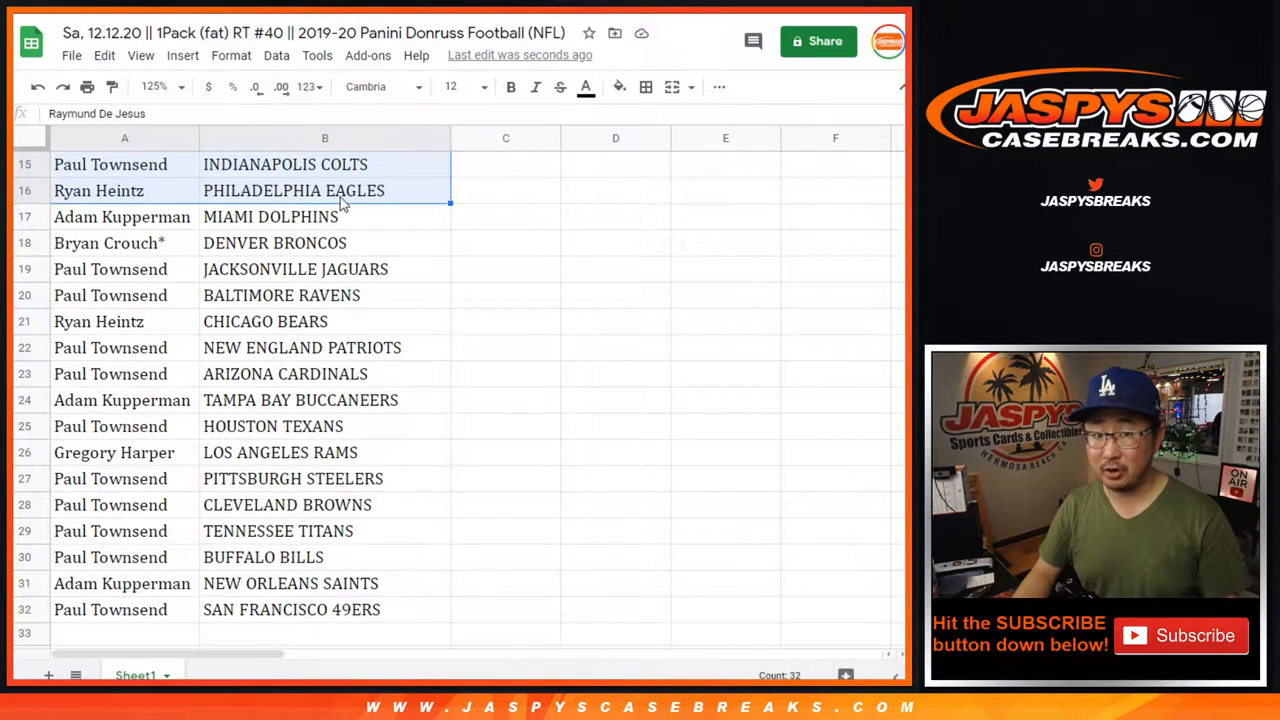
click(122, 216)
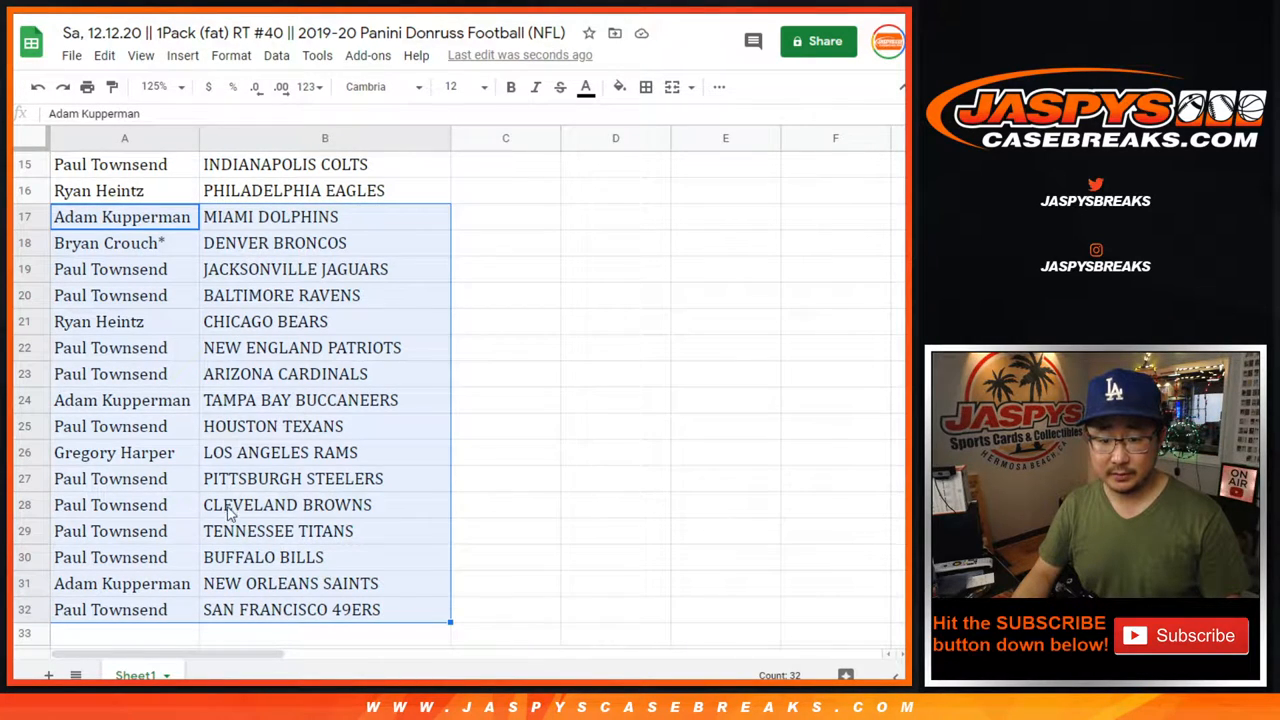
mouse_move(270, 264)
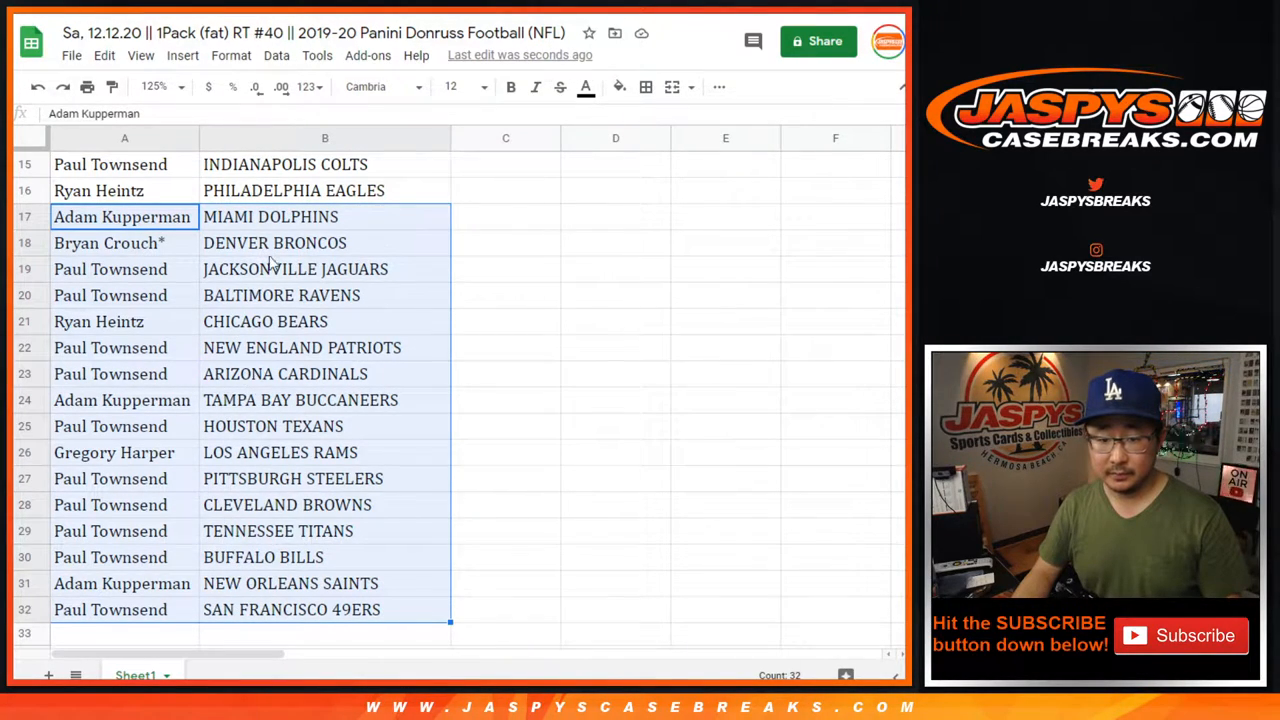
scroll(up, 3)
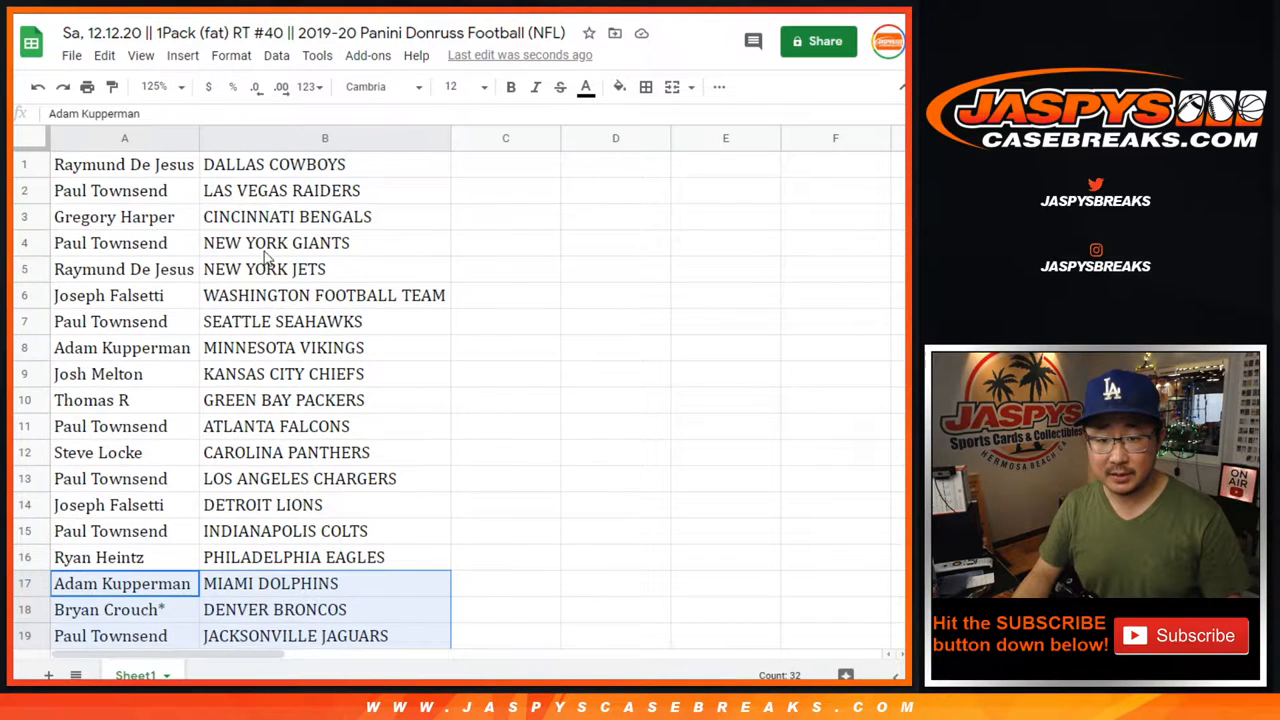
mouse_move(356, 352)
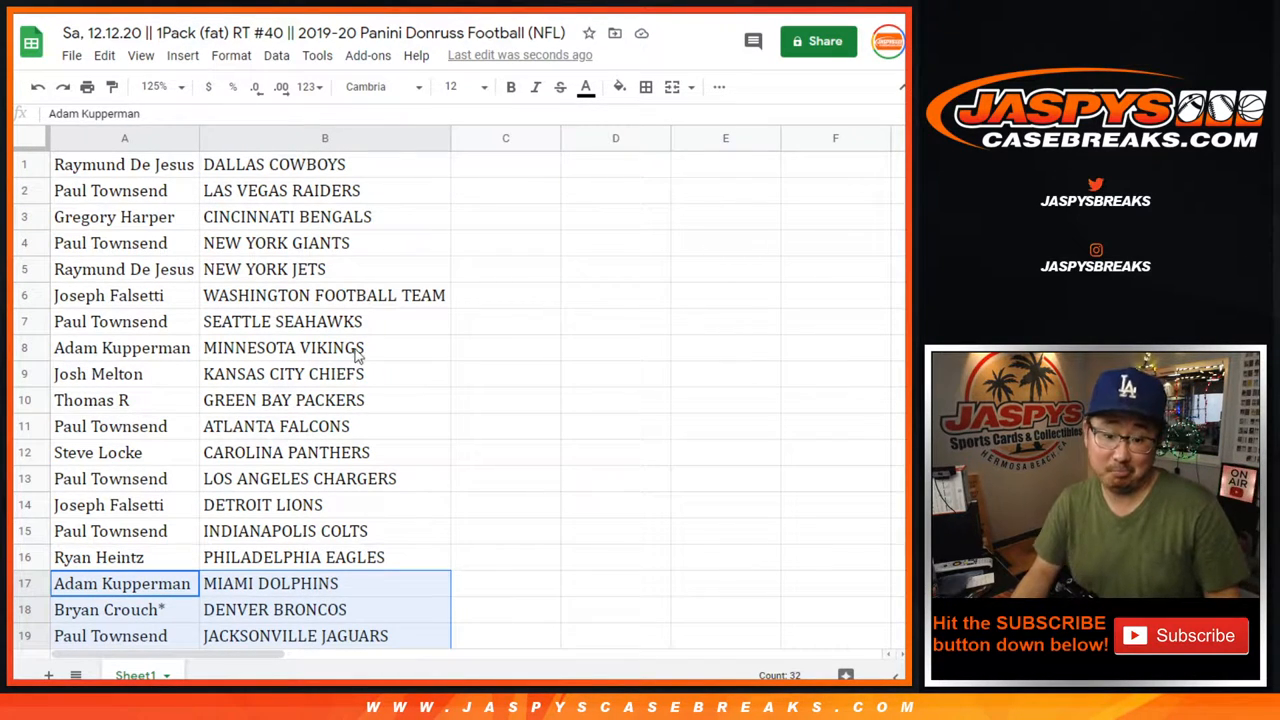
scroll(down, 3)
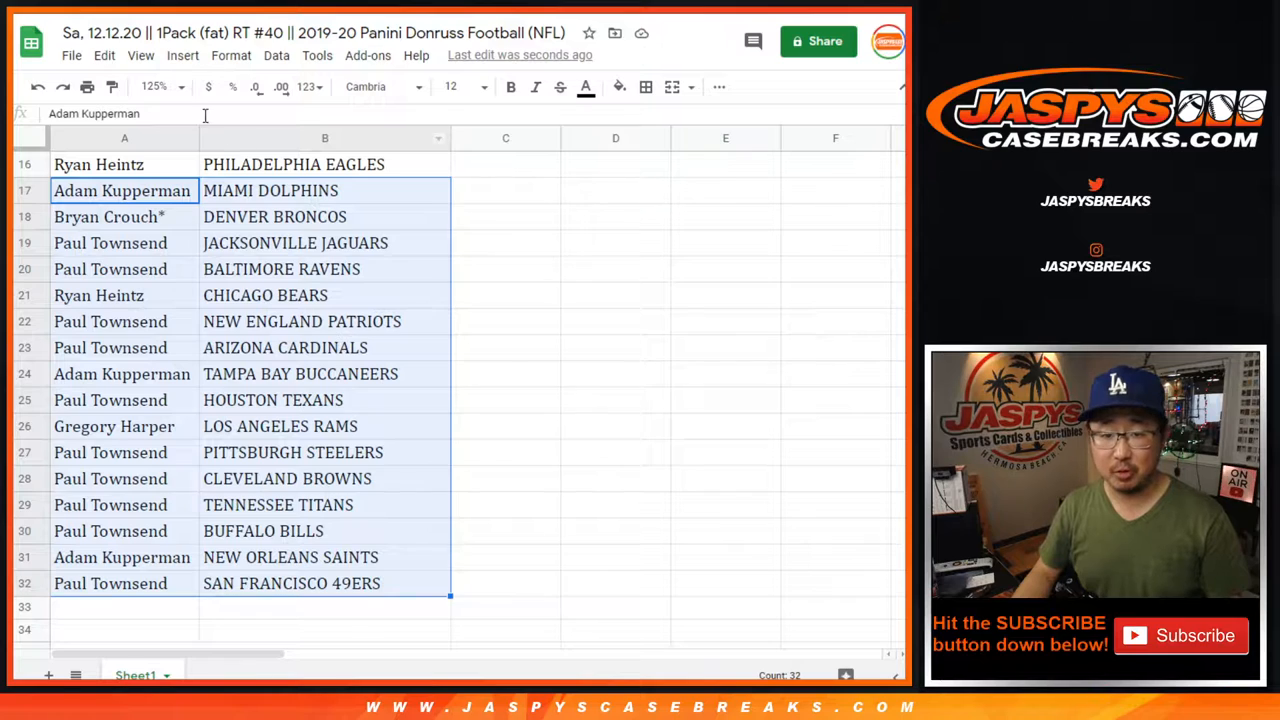
click(156, 86)
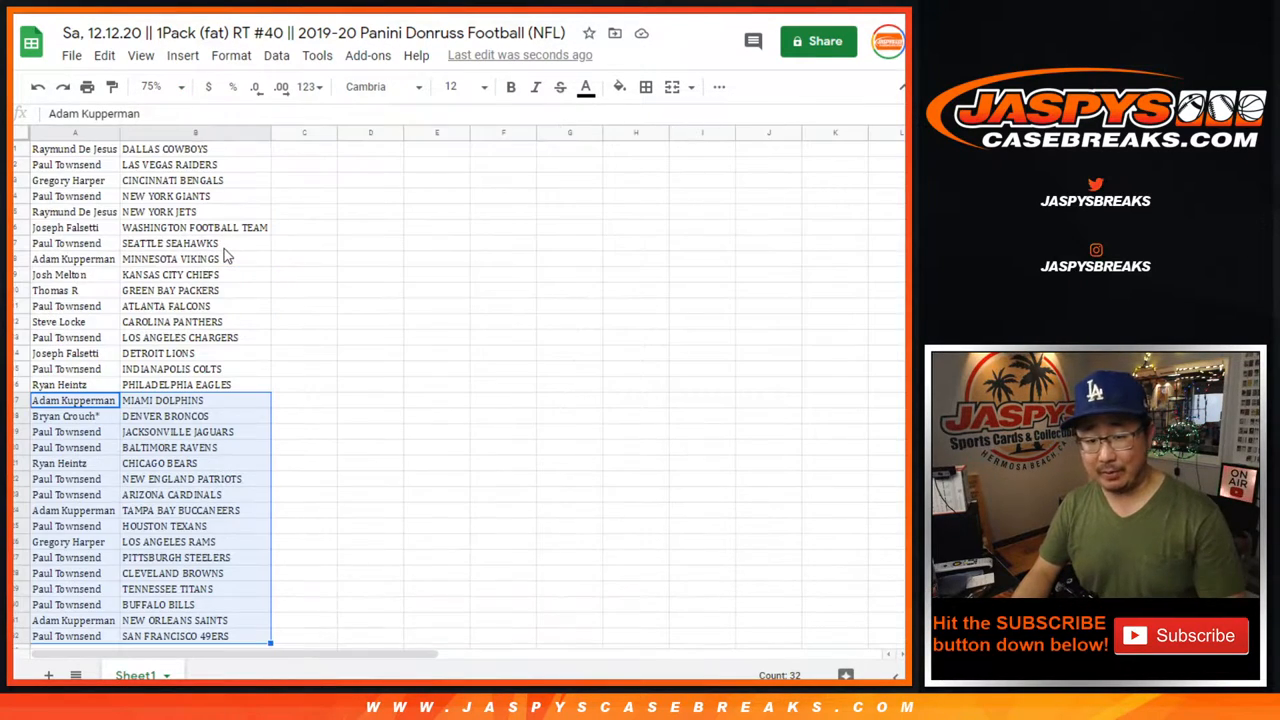
click(276, 56)
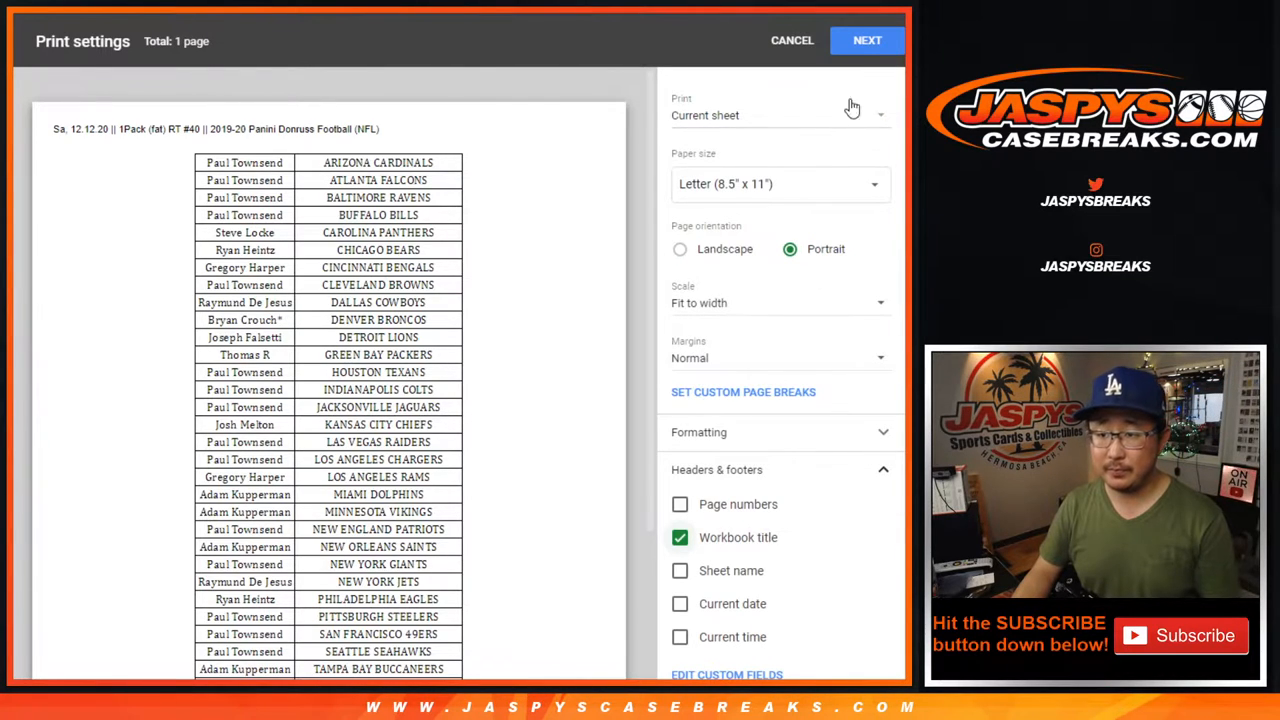
- Review the print preview of the team-sorted table with Fit to width and Portrait
click(866, 40)
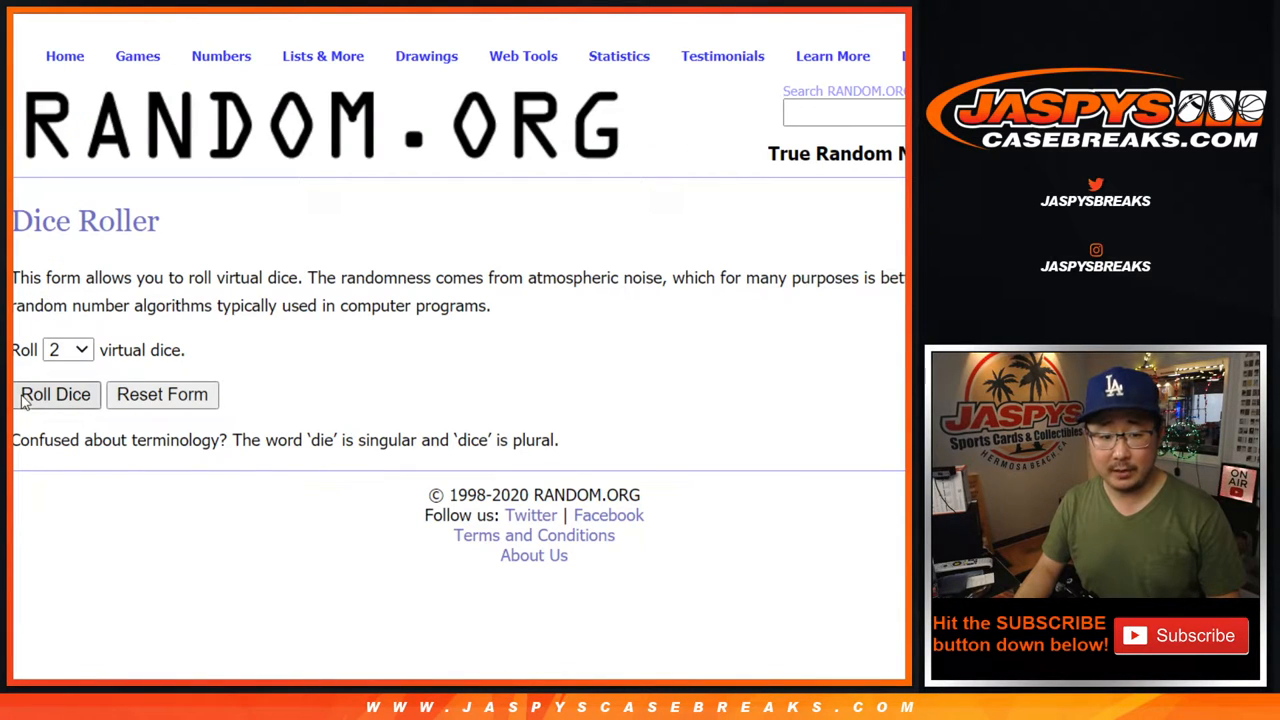
- Roll the dice, then shuffle the 32 giveaway names repeatedly for the final winner order
click(56, 392)
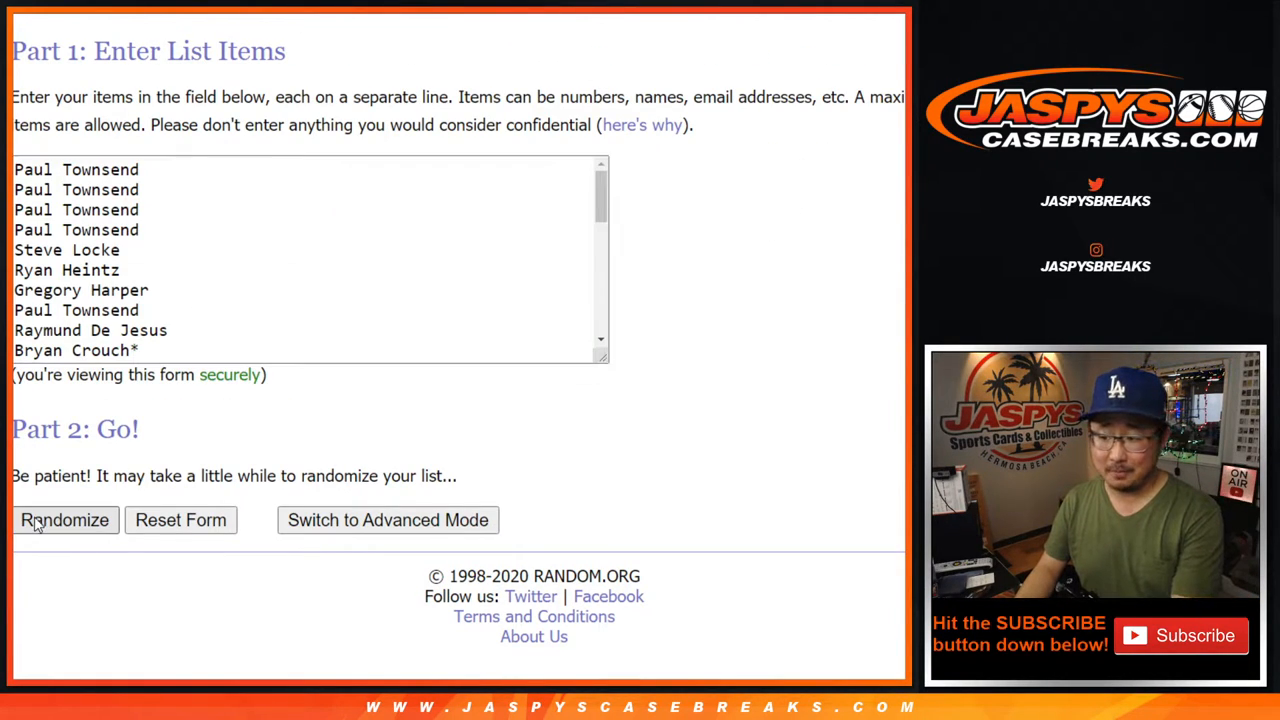
click(64, 520)
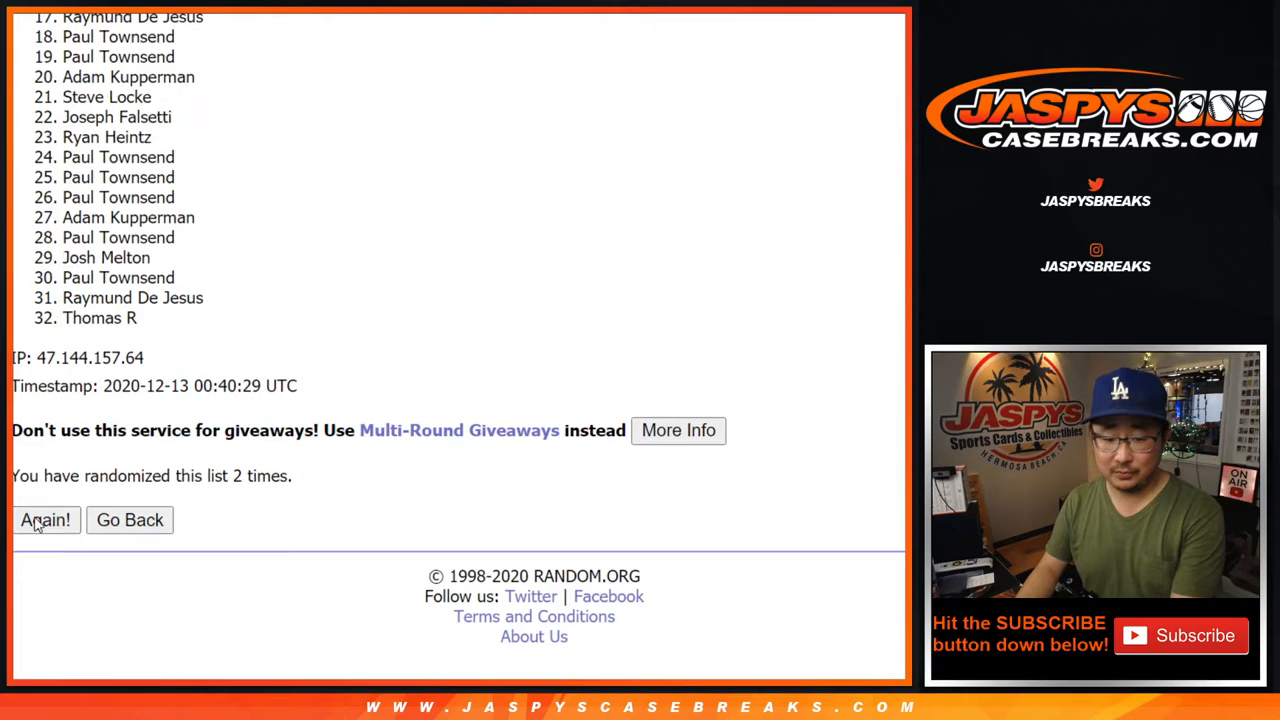
click(44, 520)
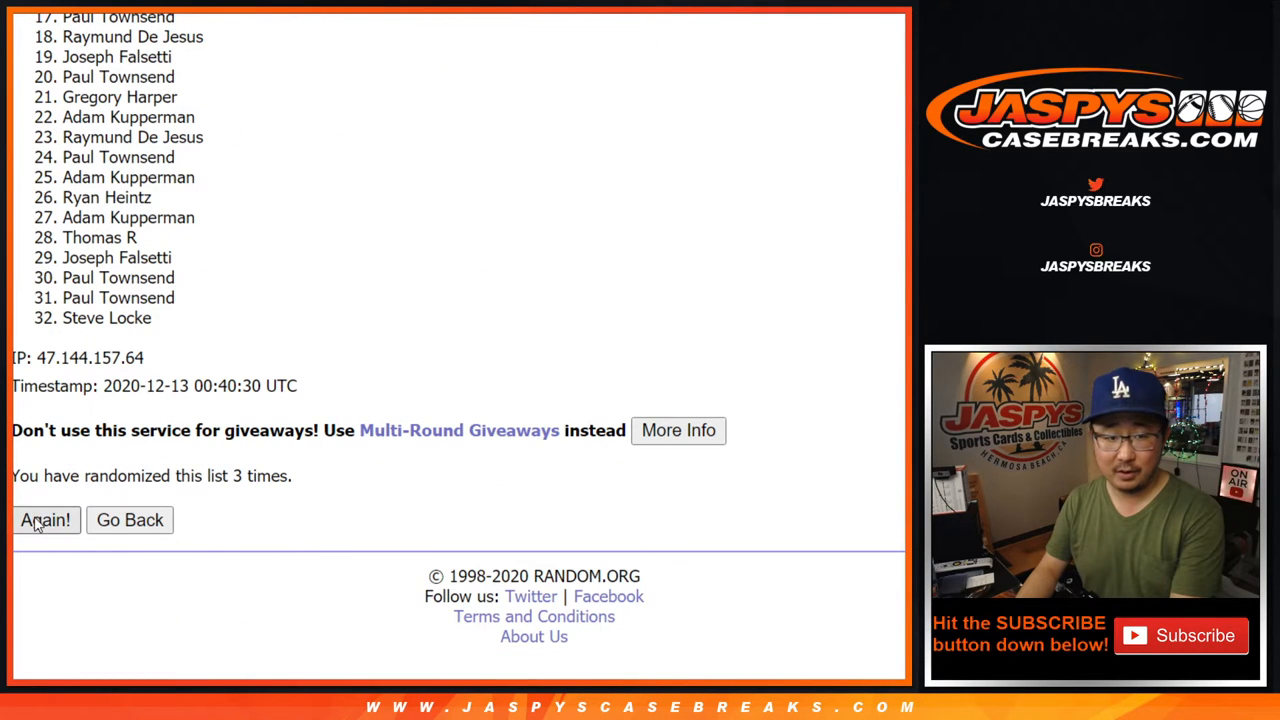
click(44, 520)
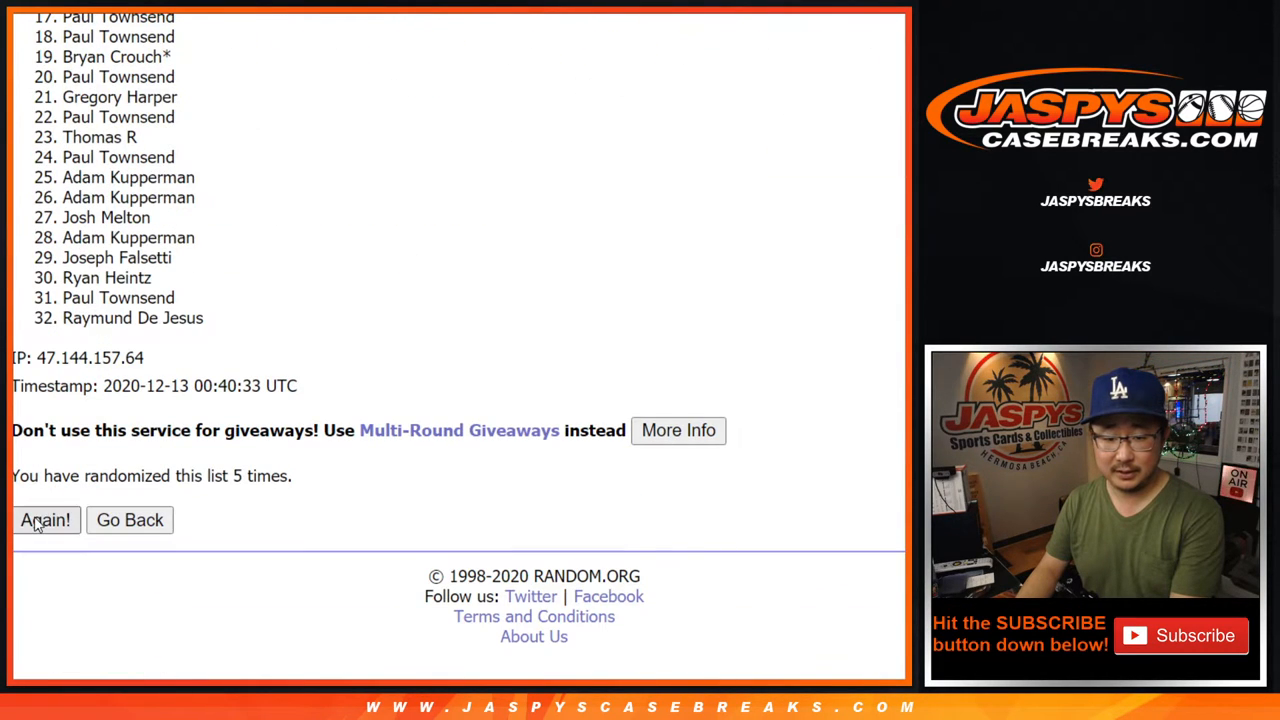
click(44, 520)
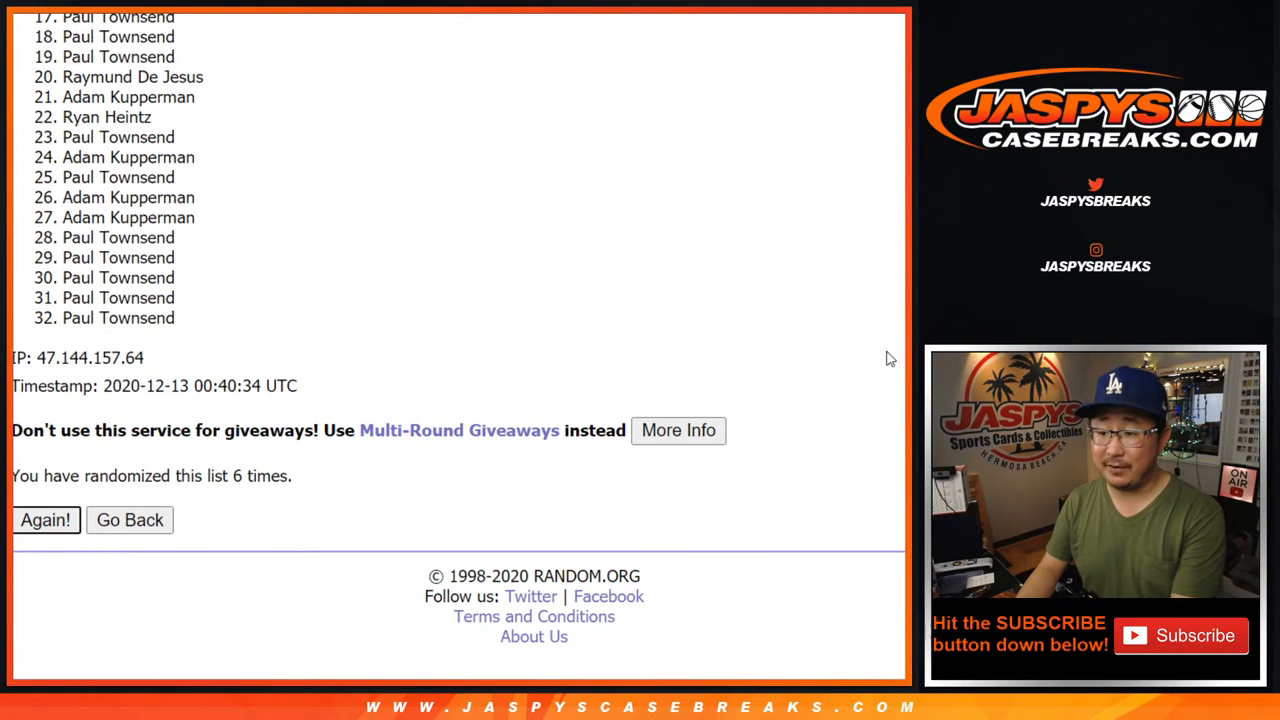
click(44, 520)
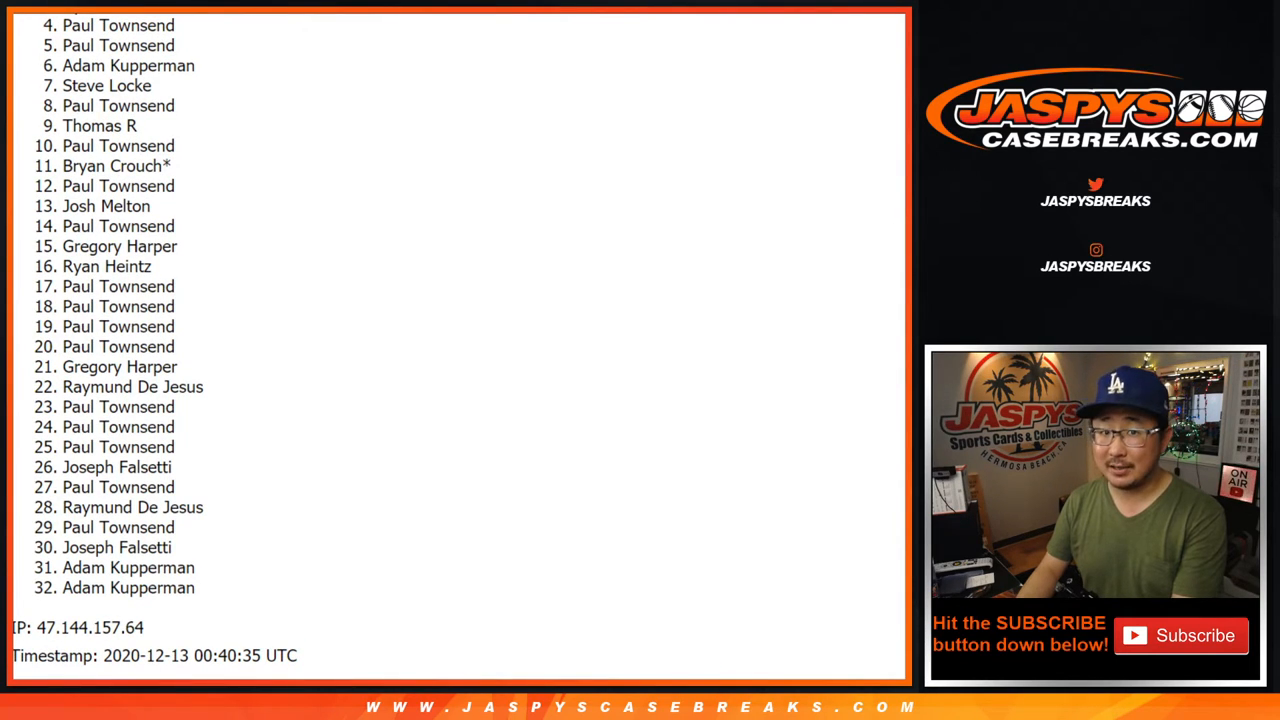
scroll(down, 3)
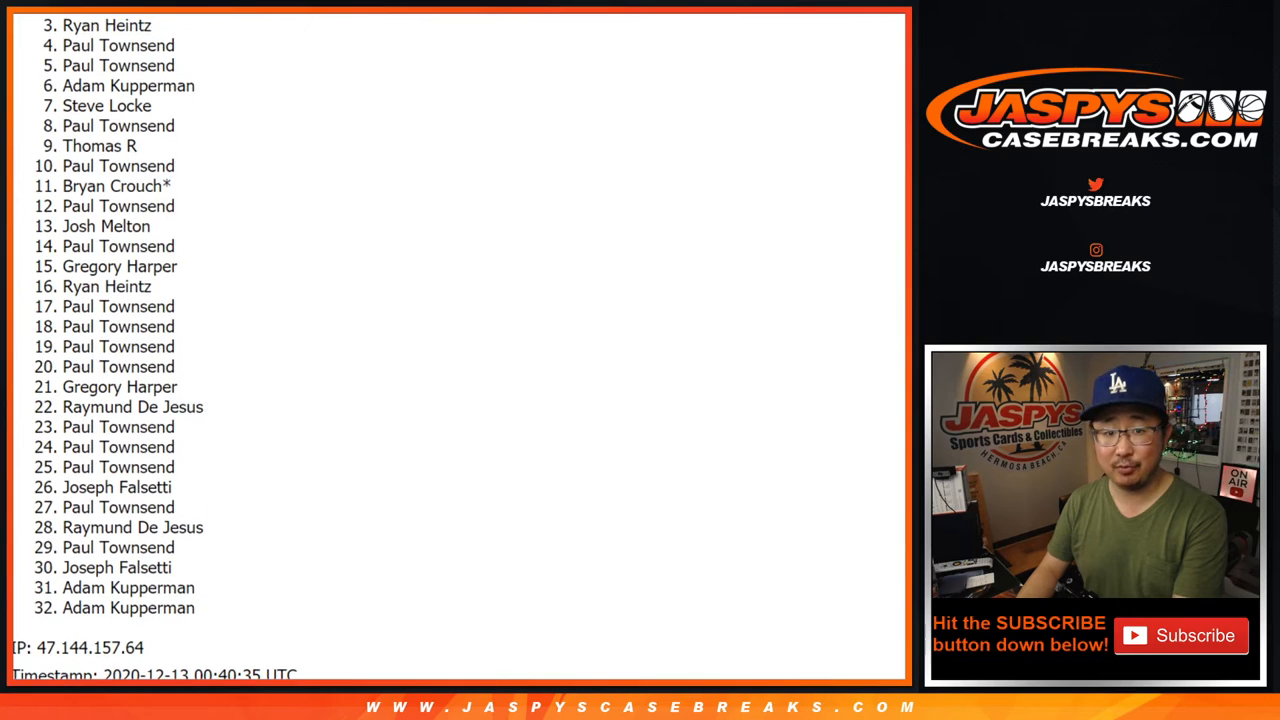